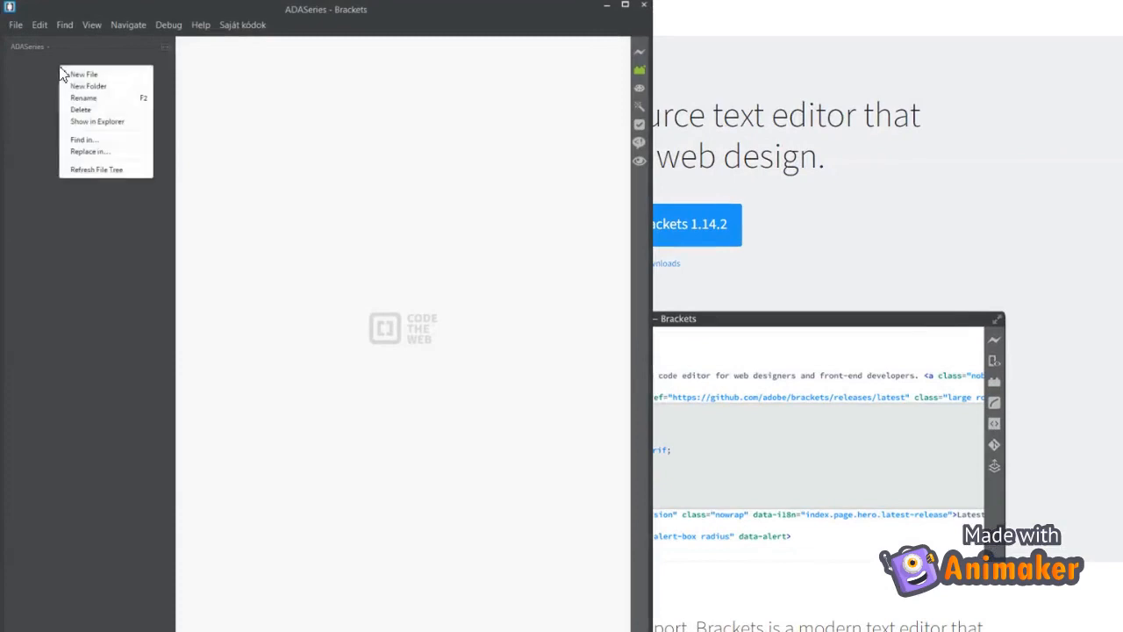
Add html and css folders to the project tree and start creating a file inside html.
left_click(84, 74)
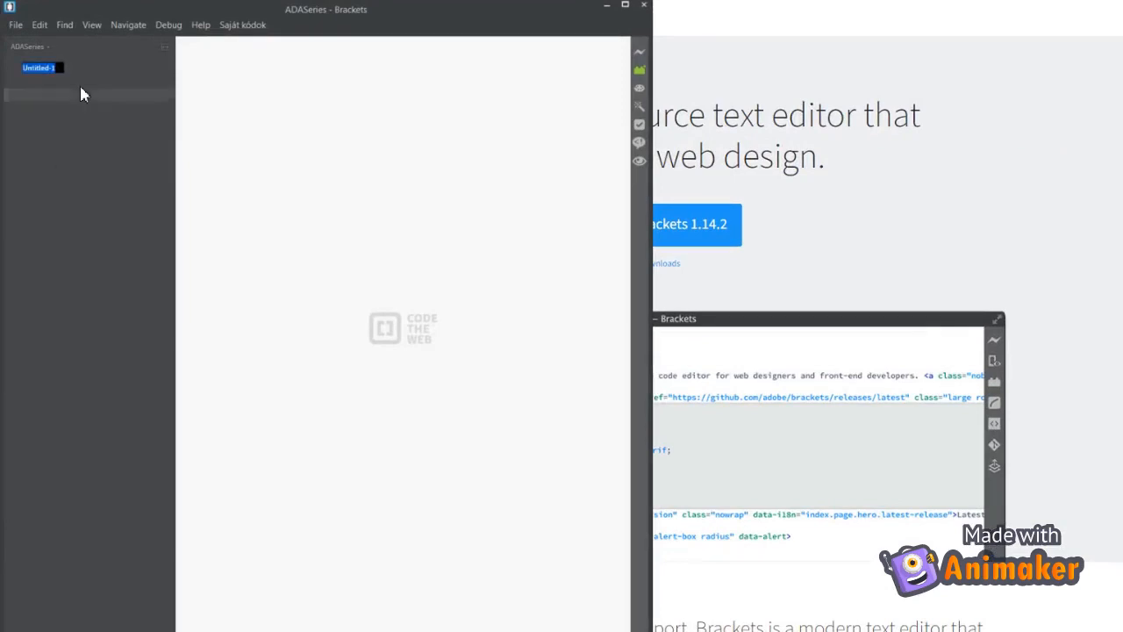
type("html")
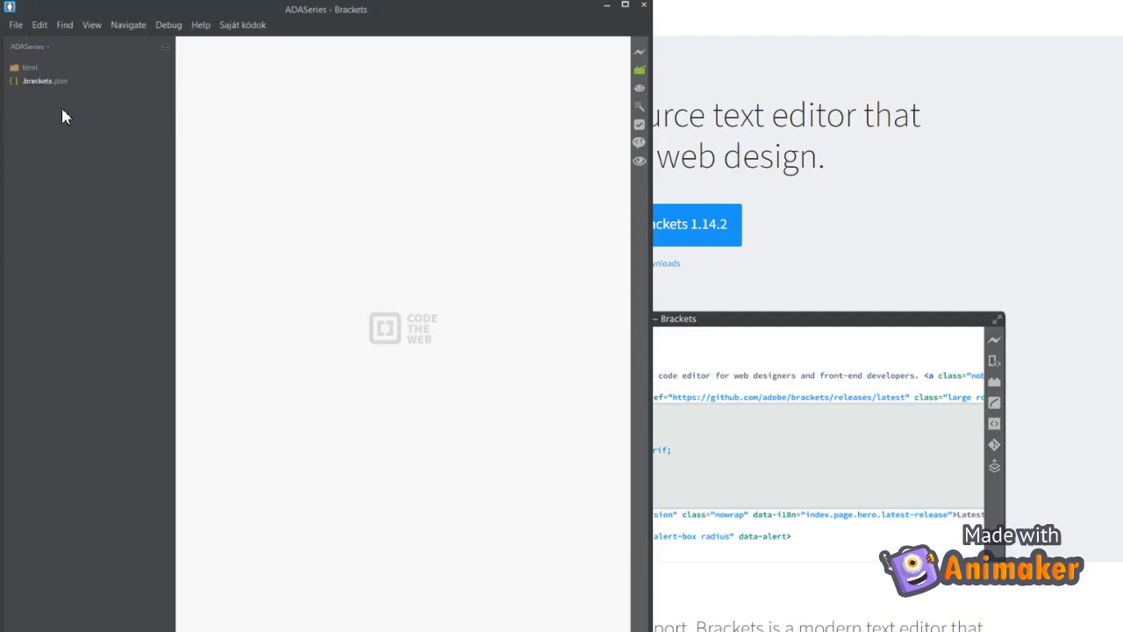
right_click(64, 114)
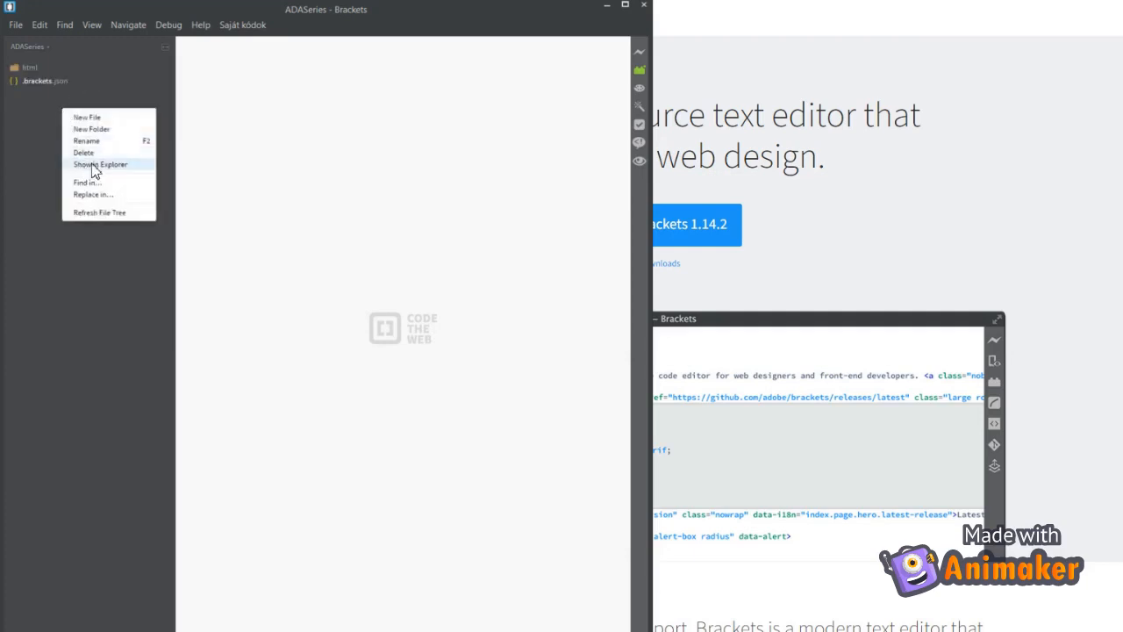
left_click(87, 117)
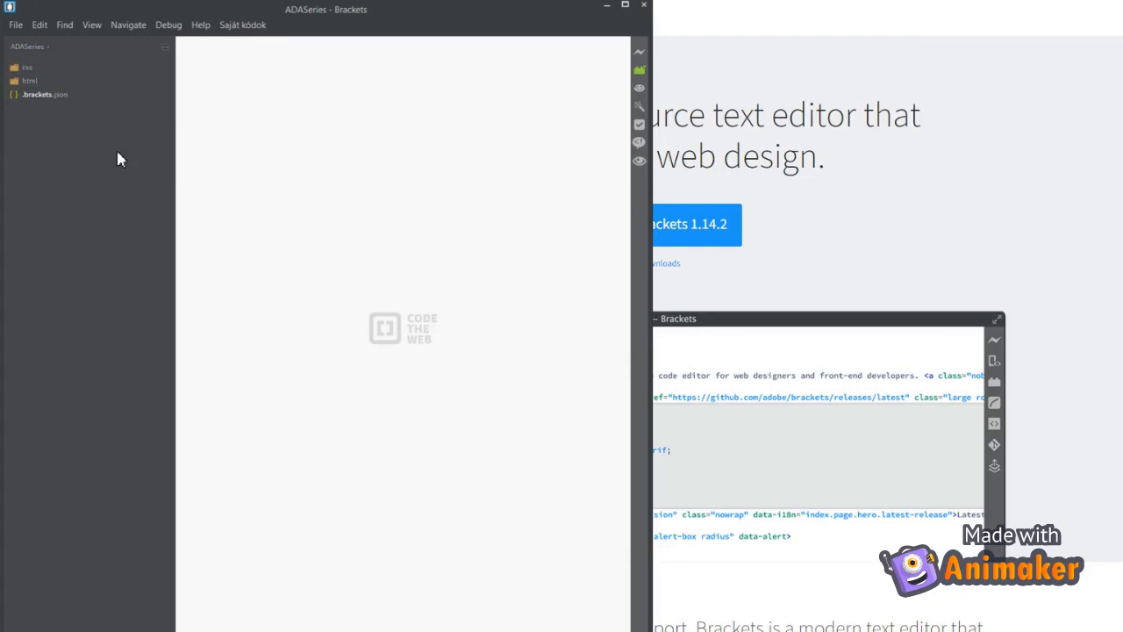
right_click(118, 158)
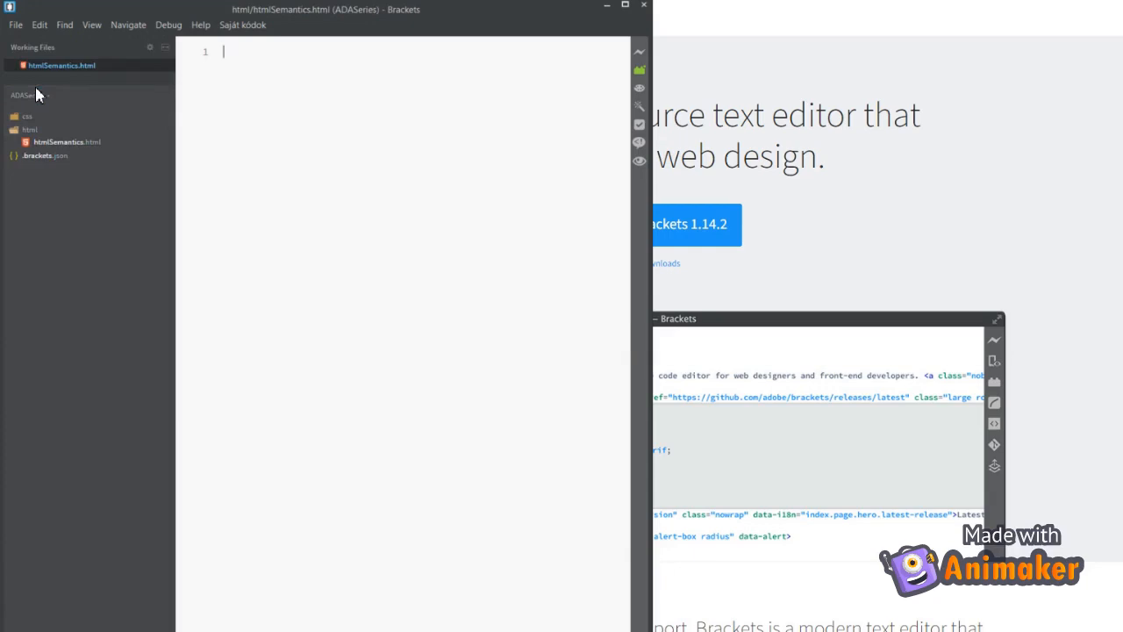
Write the <!doctype html> line followed by html and head elements, leaving the cursor below head.
type("<!d")
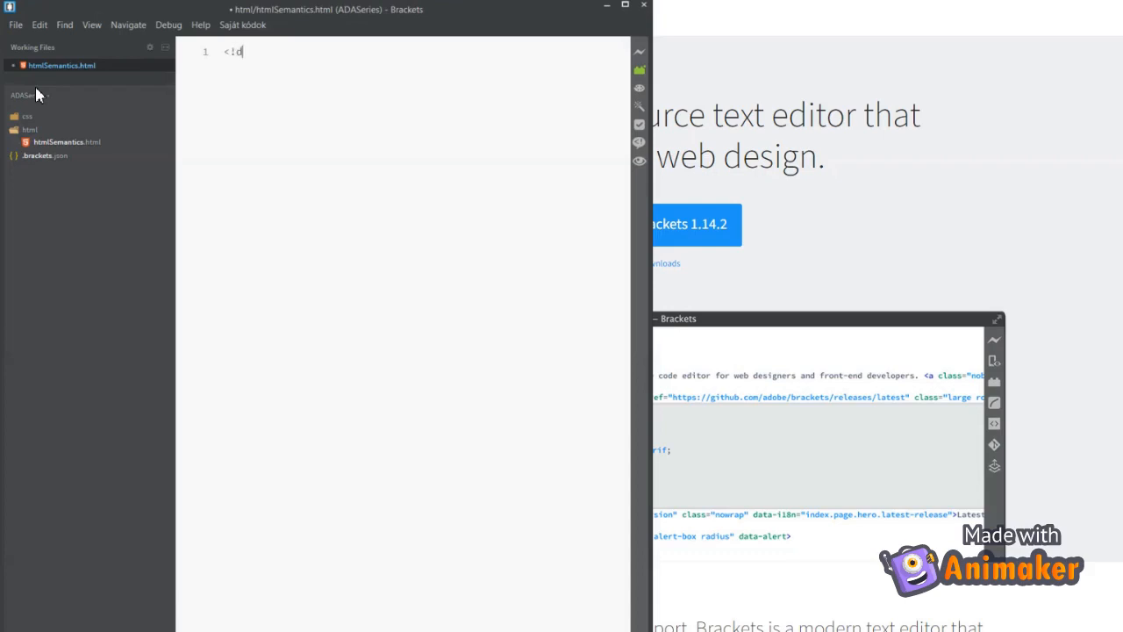
type("octype")
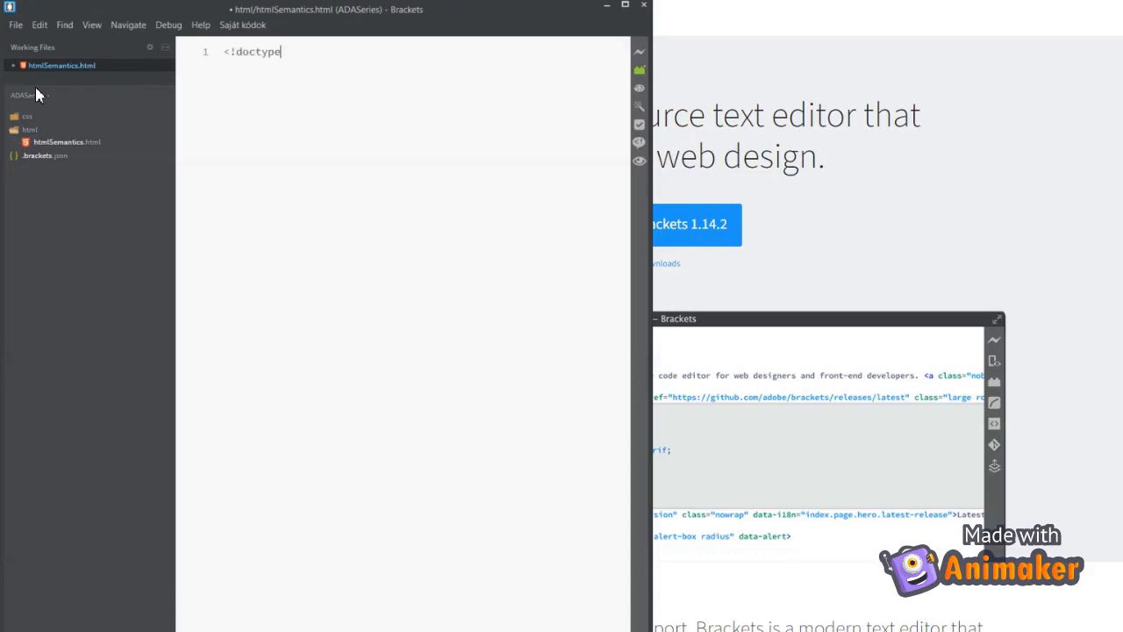
type("html")
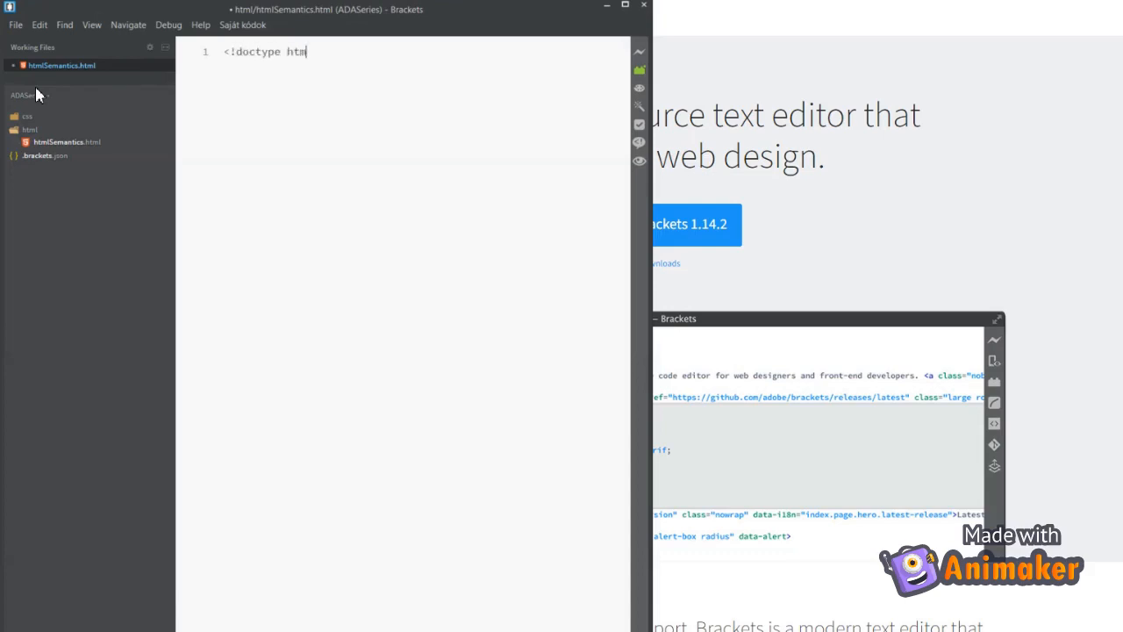
type("l>")
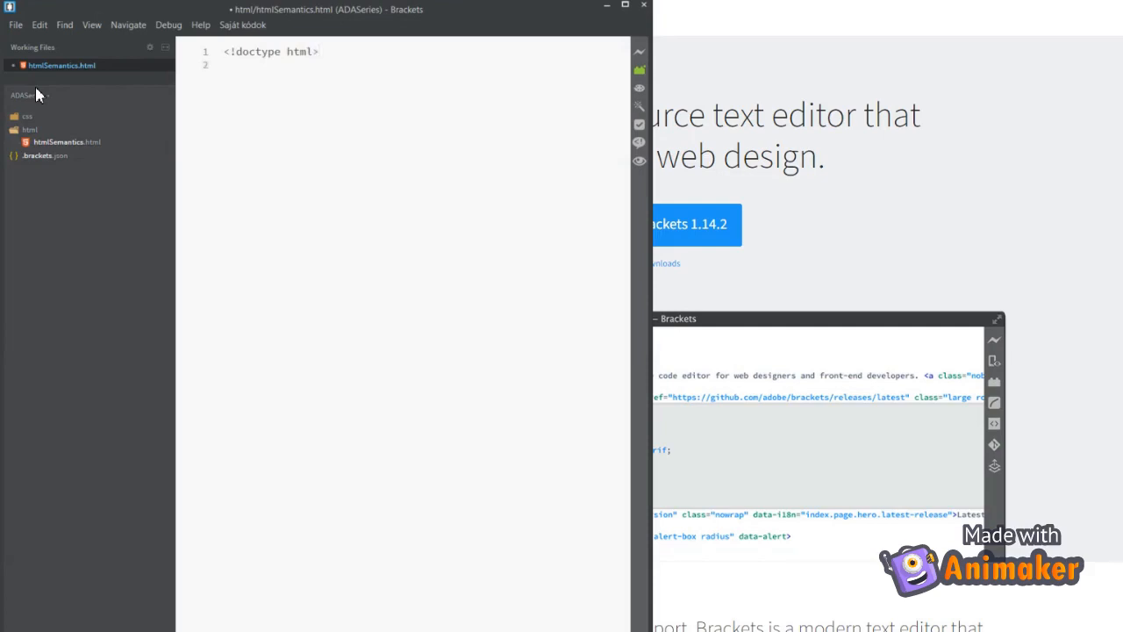
type("<html>")
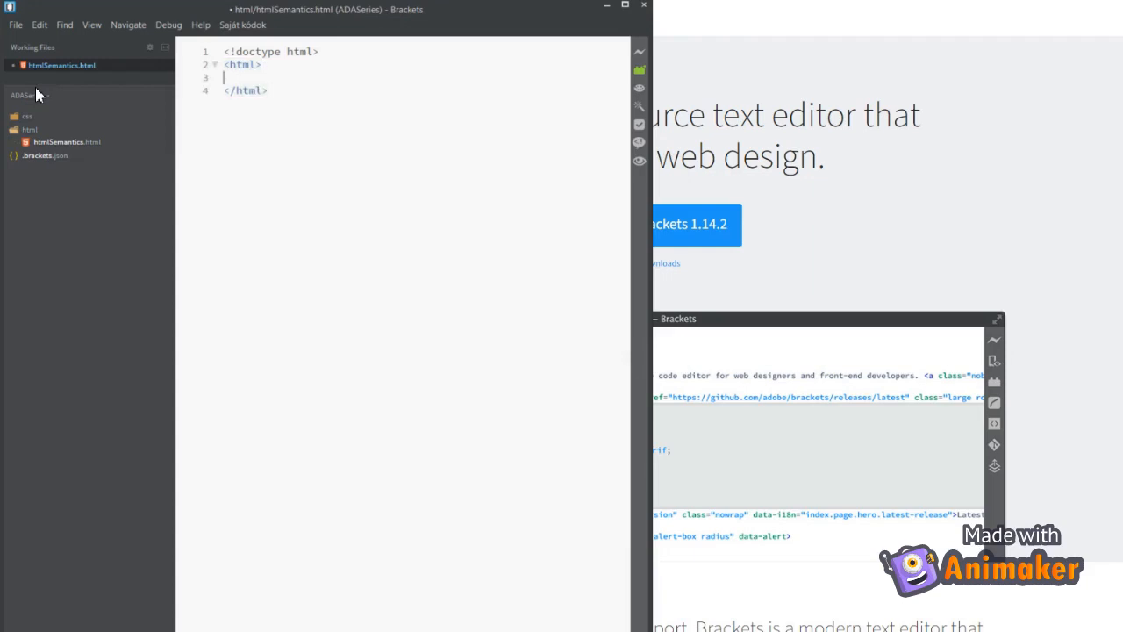
type("<he")
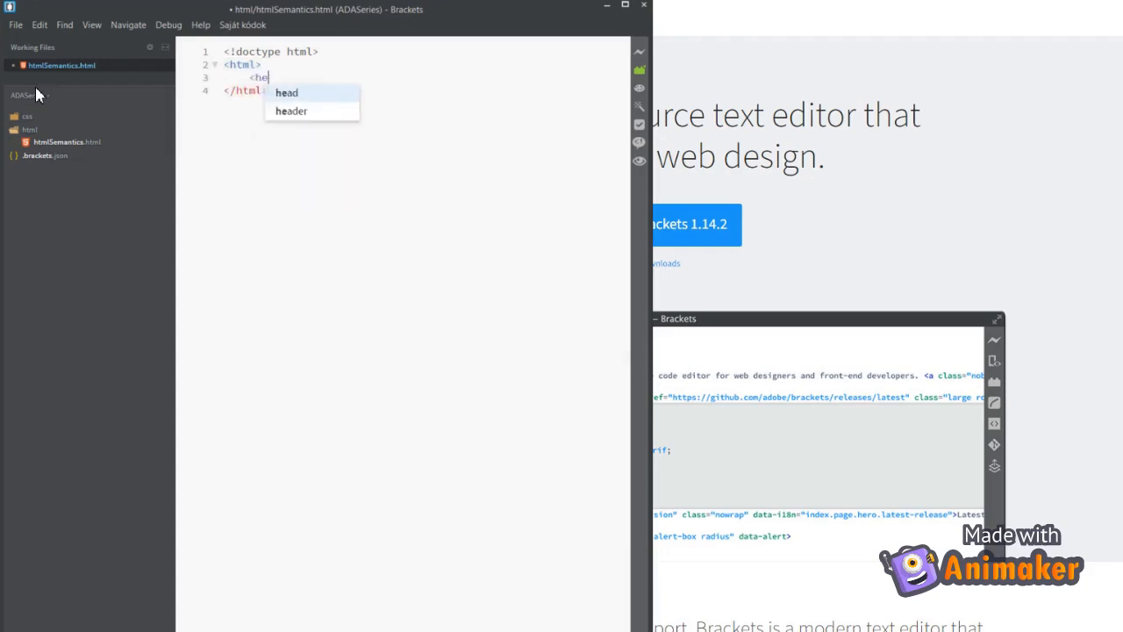
left_click(287, 92)
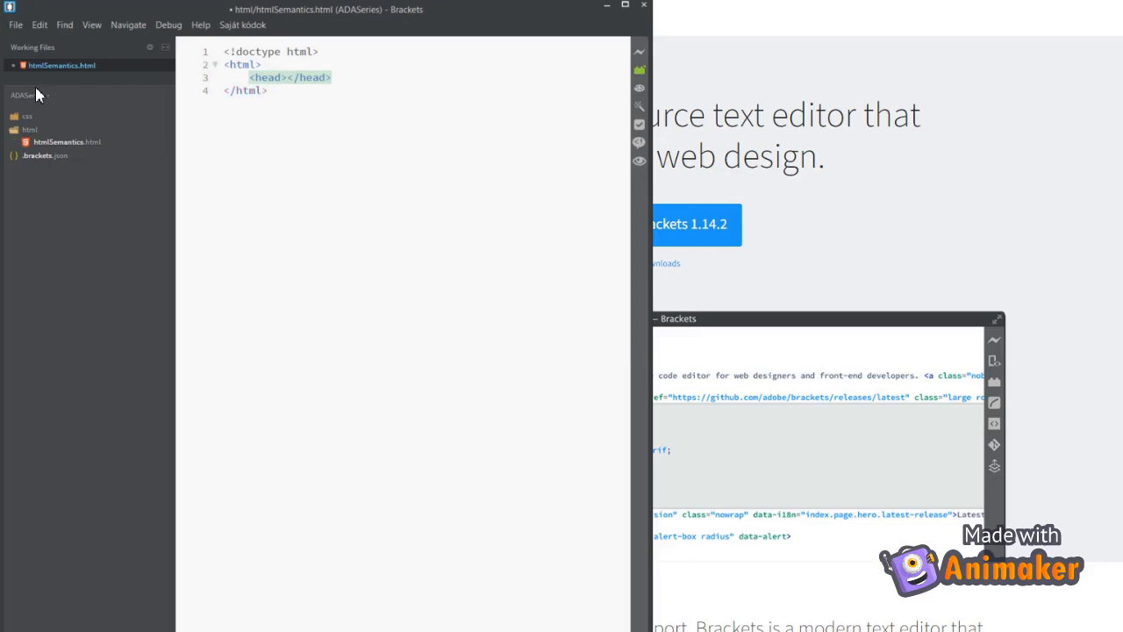
left_click(332, 77)
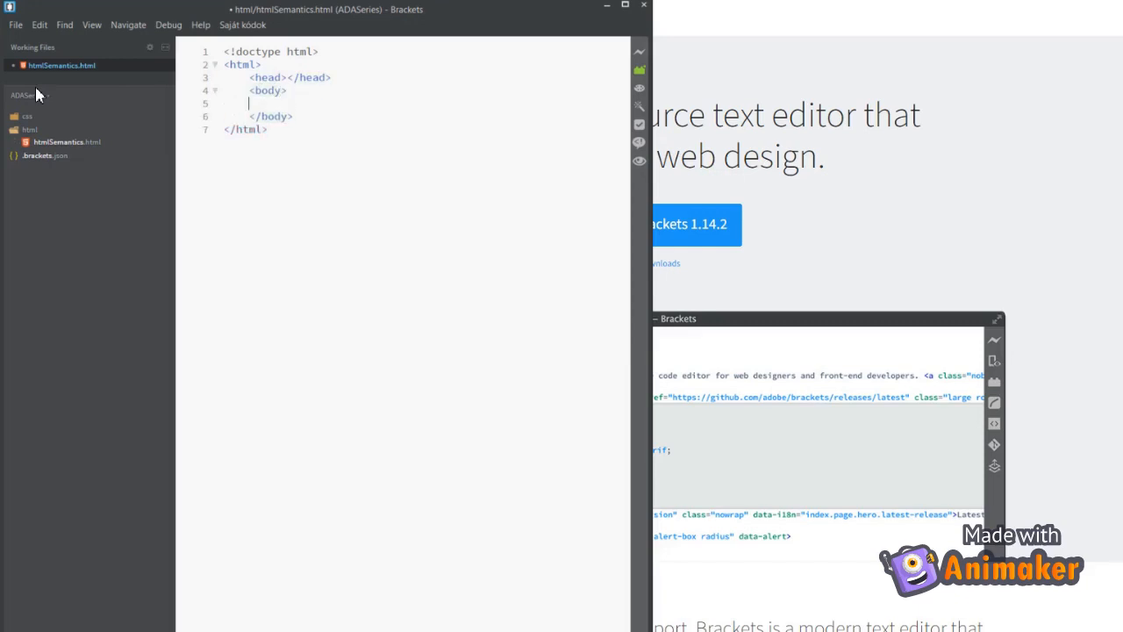
Add an h1 greeting line containing the name Skills singh inside the body.
type("<h1>Hi! i am Skills </h1>")
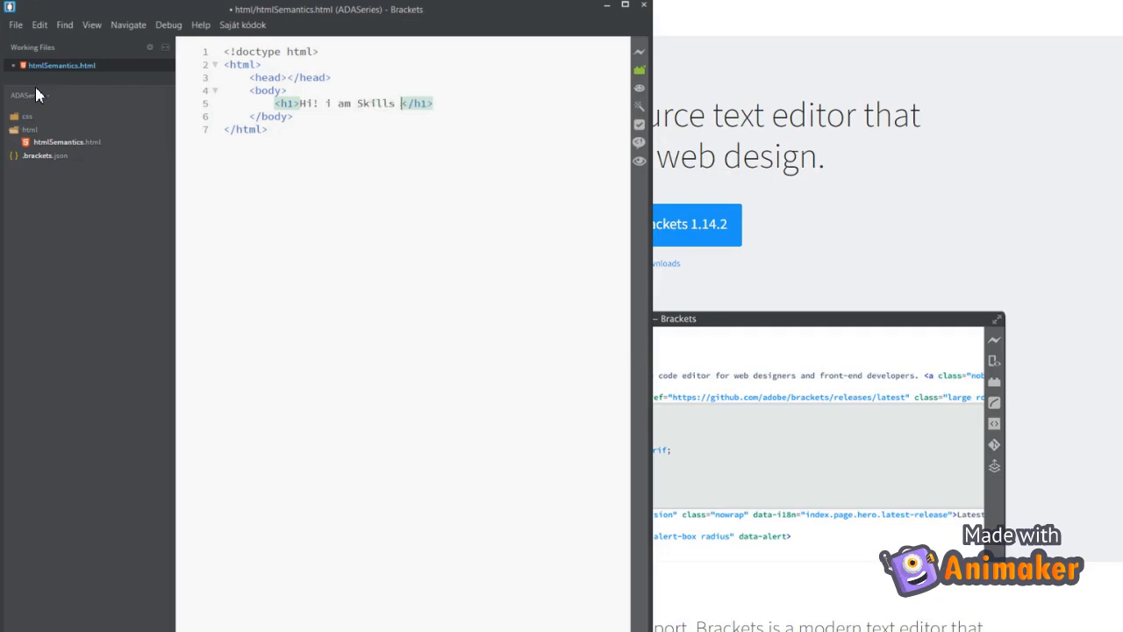
type("sing")
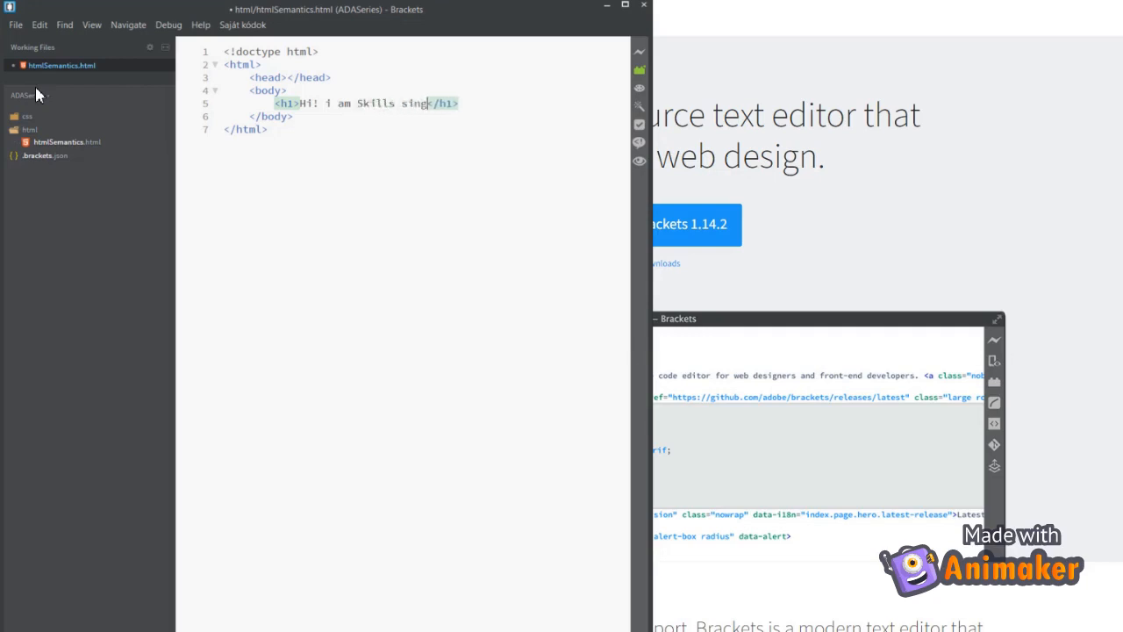
type("h")
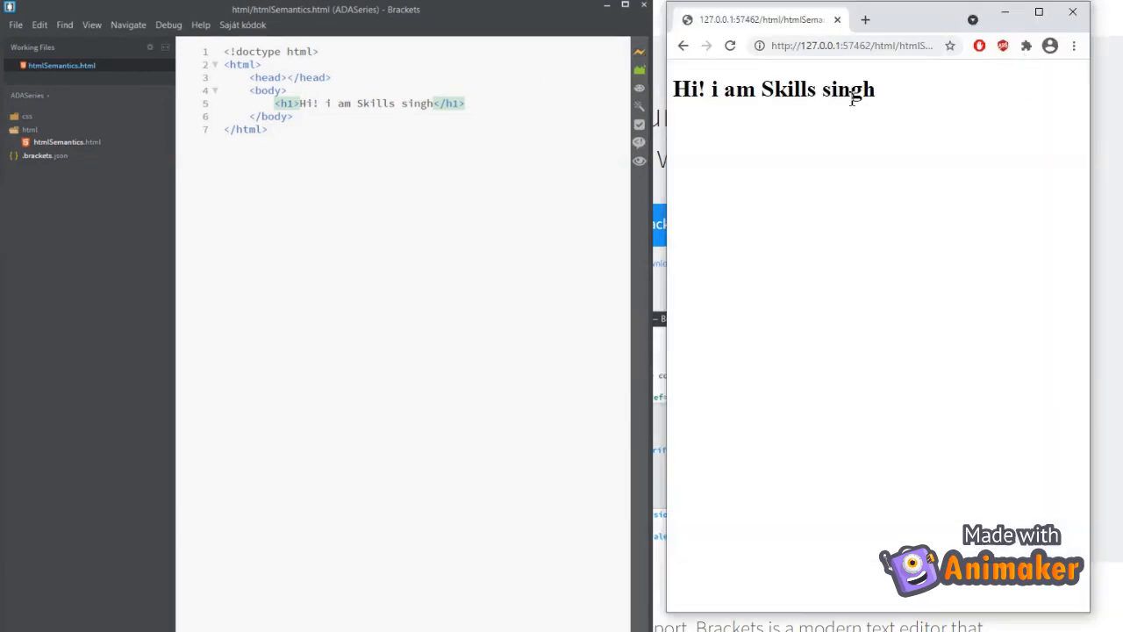
Extend the h1 heading so it ends with ', thanks for joining..'.
left_click_drag(735, 88, 874, 89)
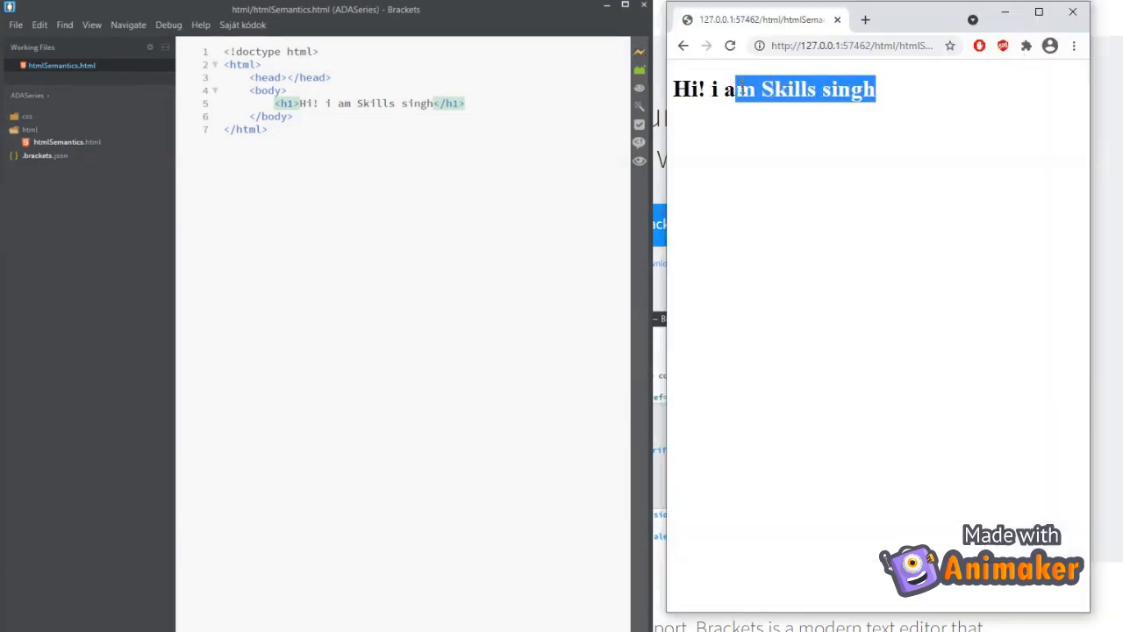
left_click_drag(736, 89, 673, 89)
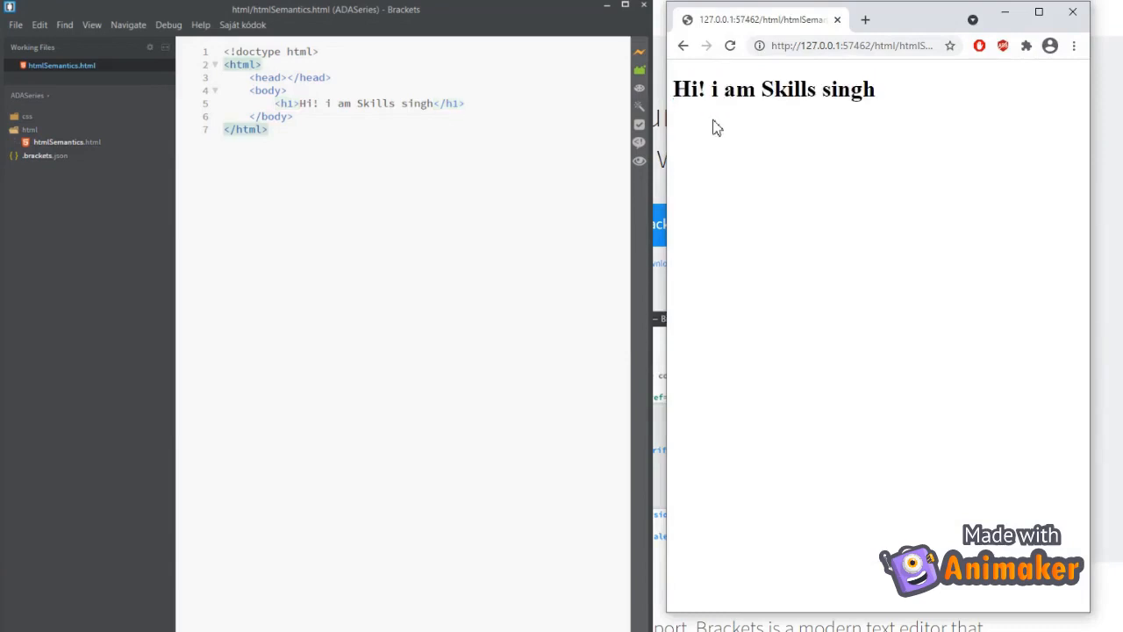
mouse_move(40, 255)
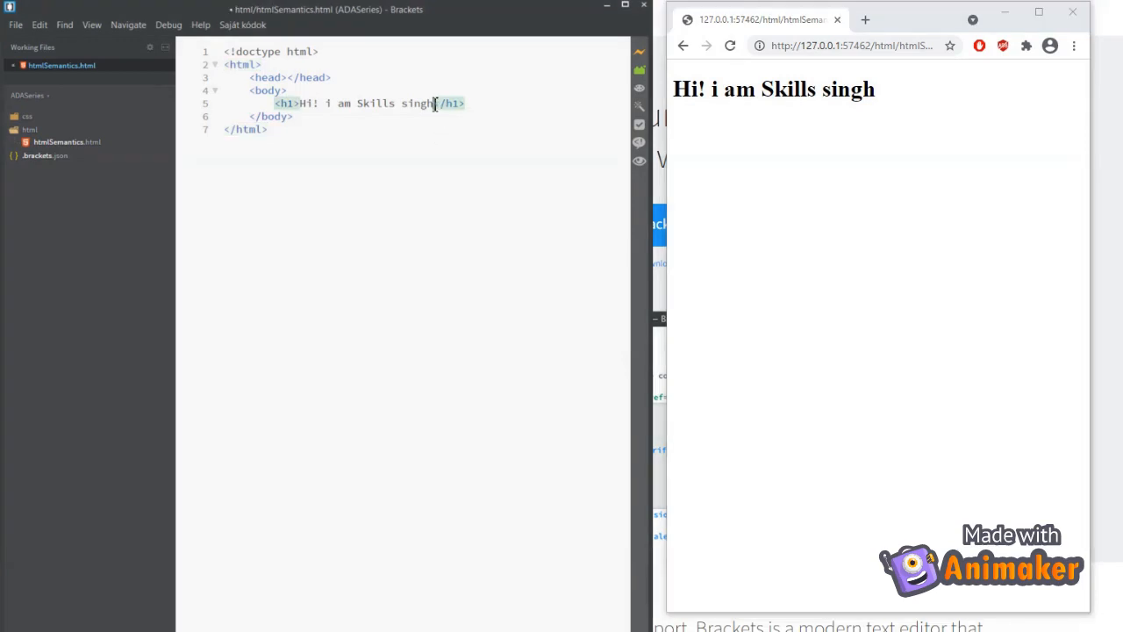
type(", thanks for")
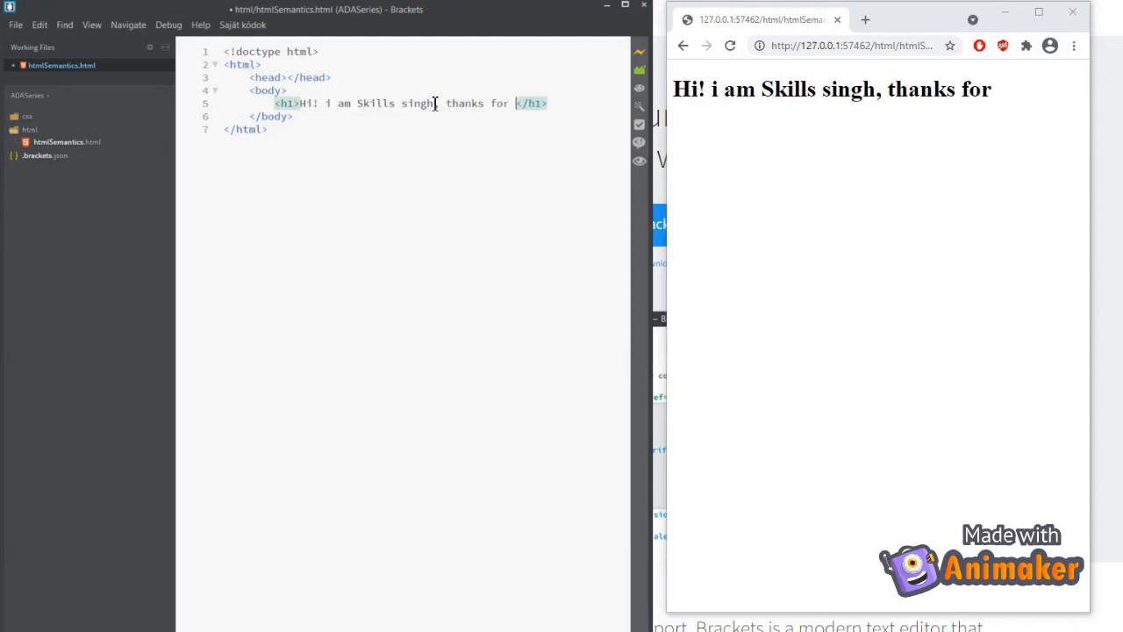
type("j")
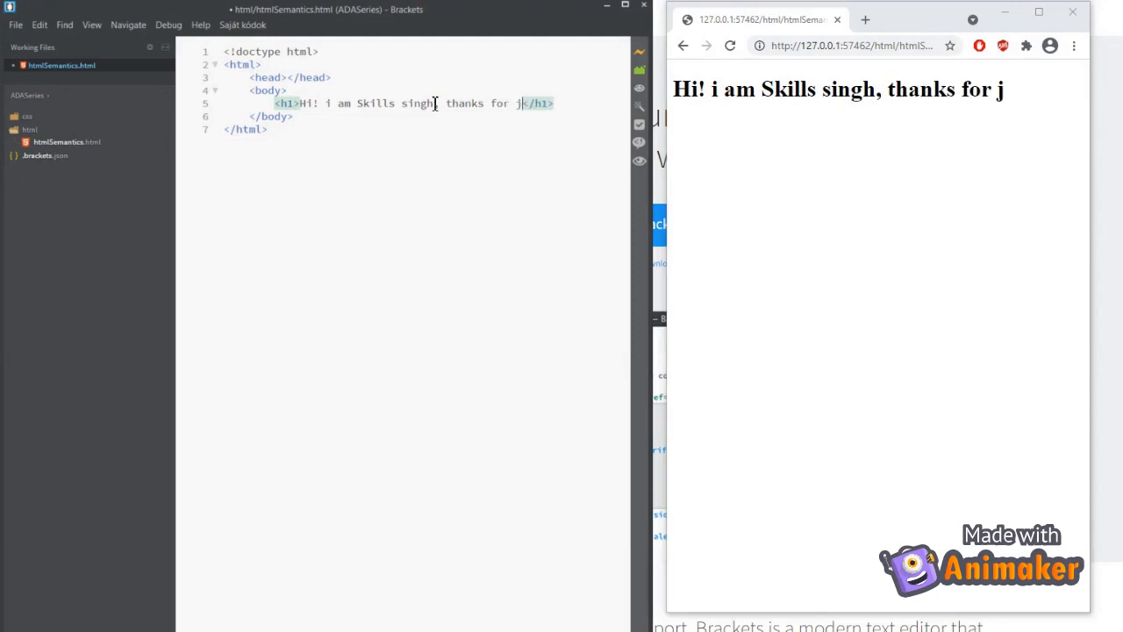
type("oining..")
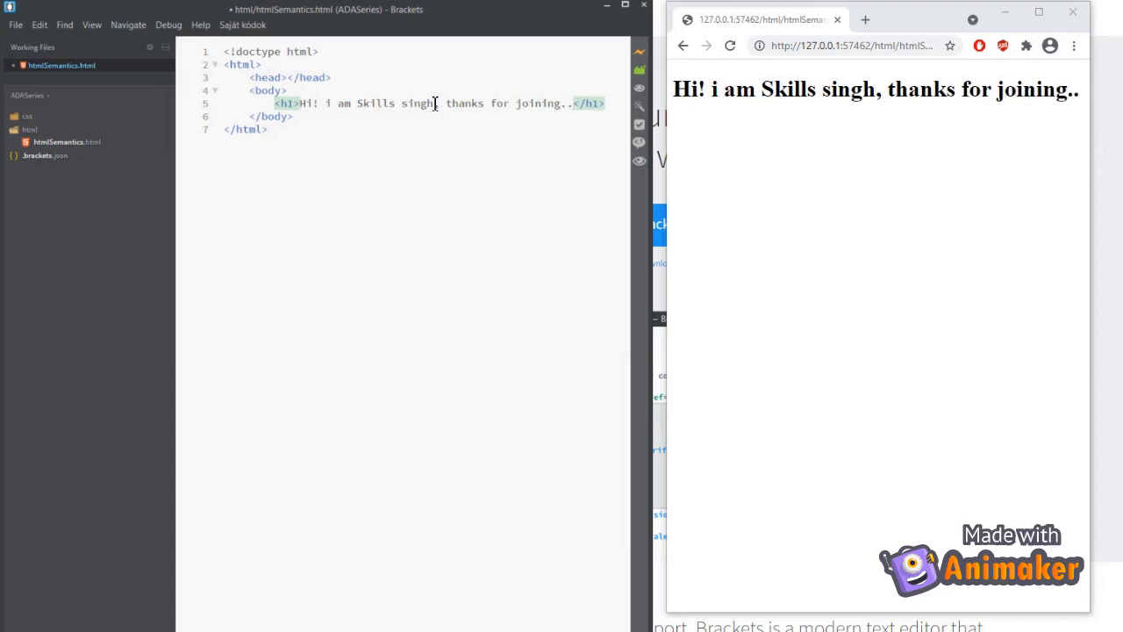
type(",")
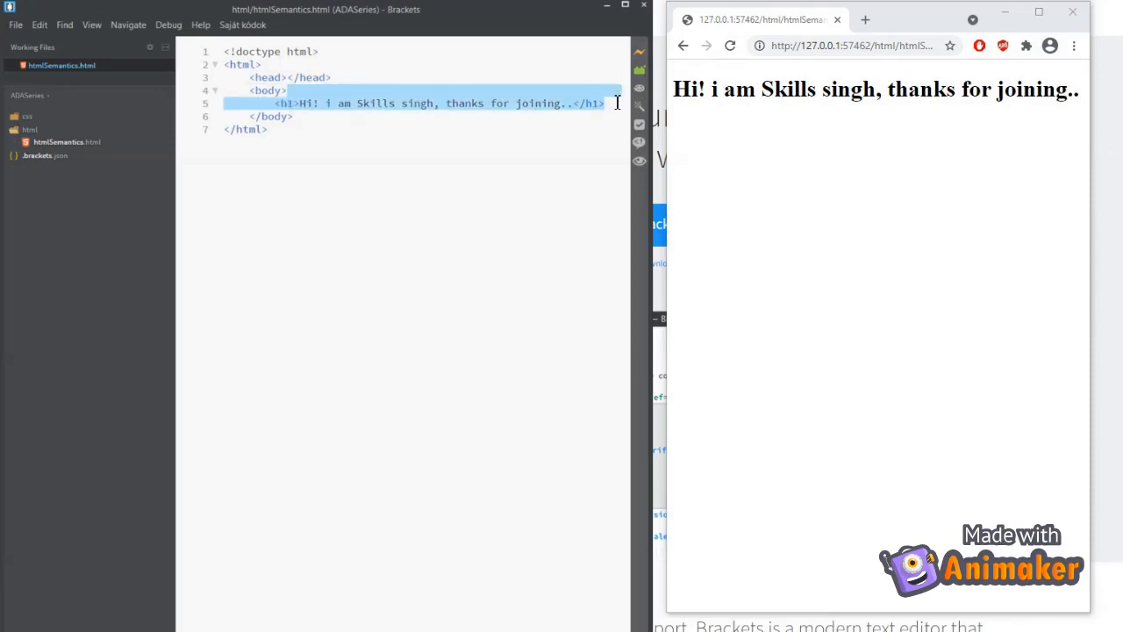
Replace the h1 line with a header element reading 'I am a header'.
key("Delete")
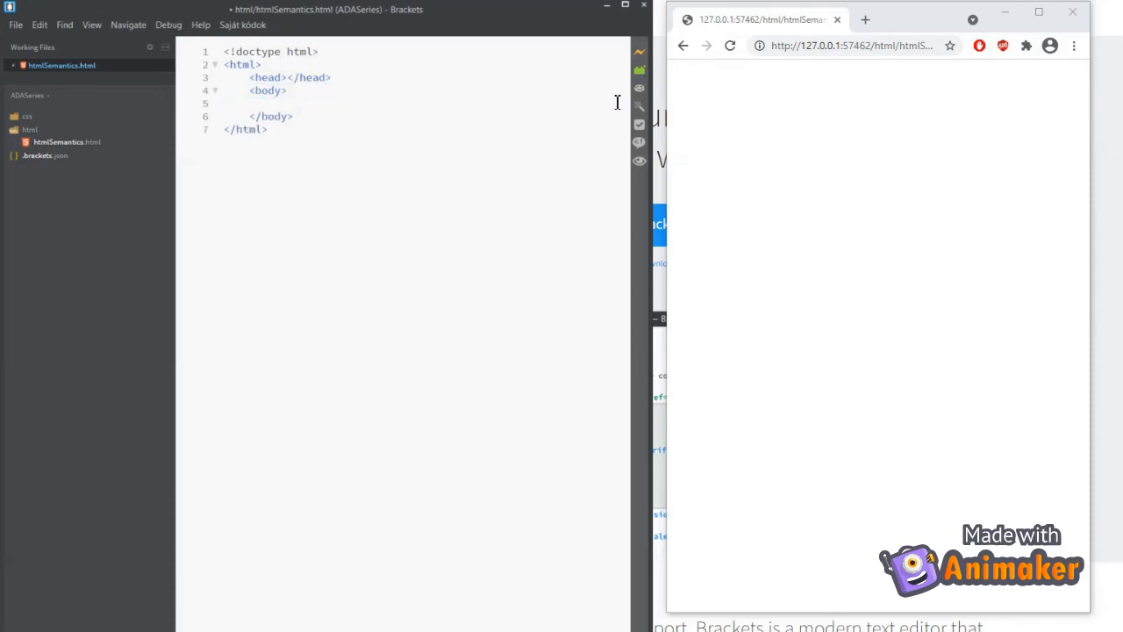
type("<header>")
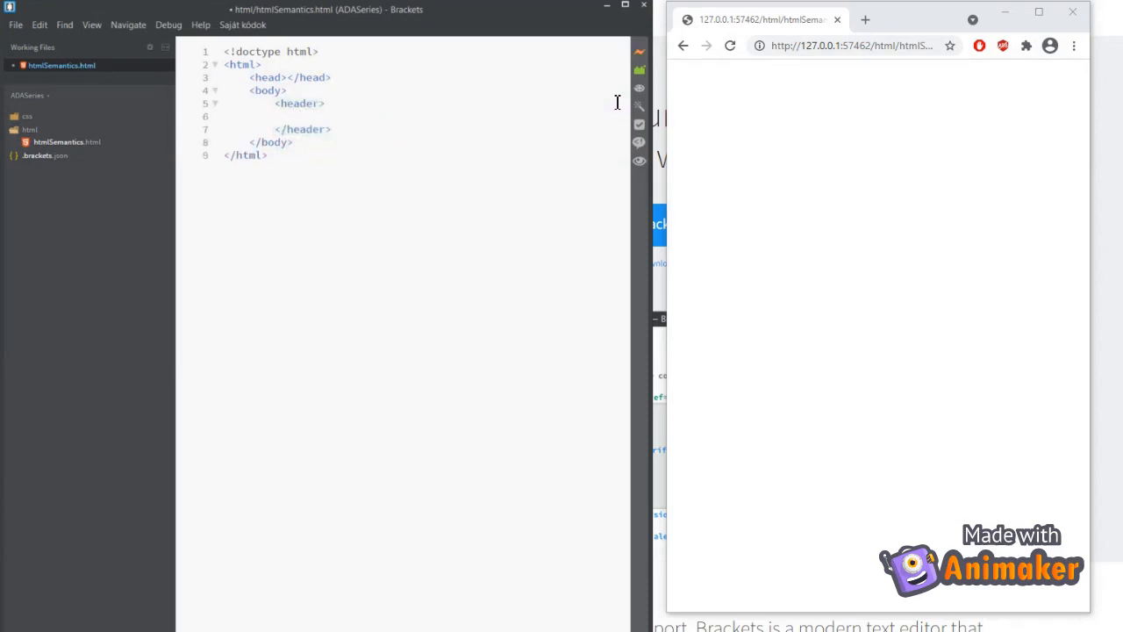
type("I m")
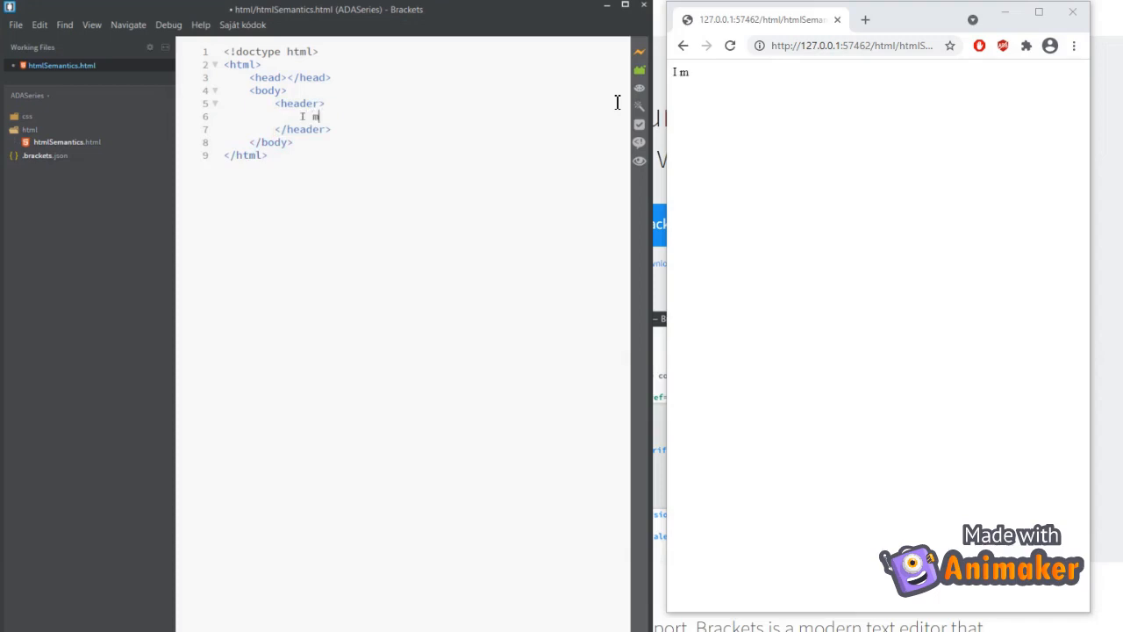
type("am a he")
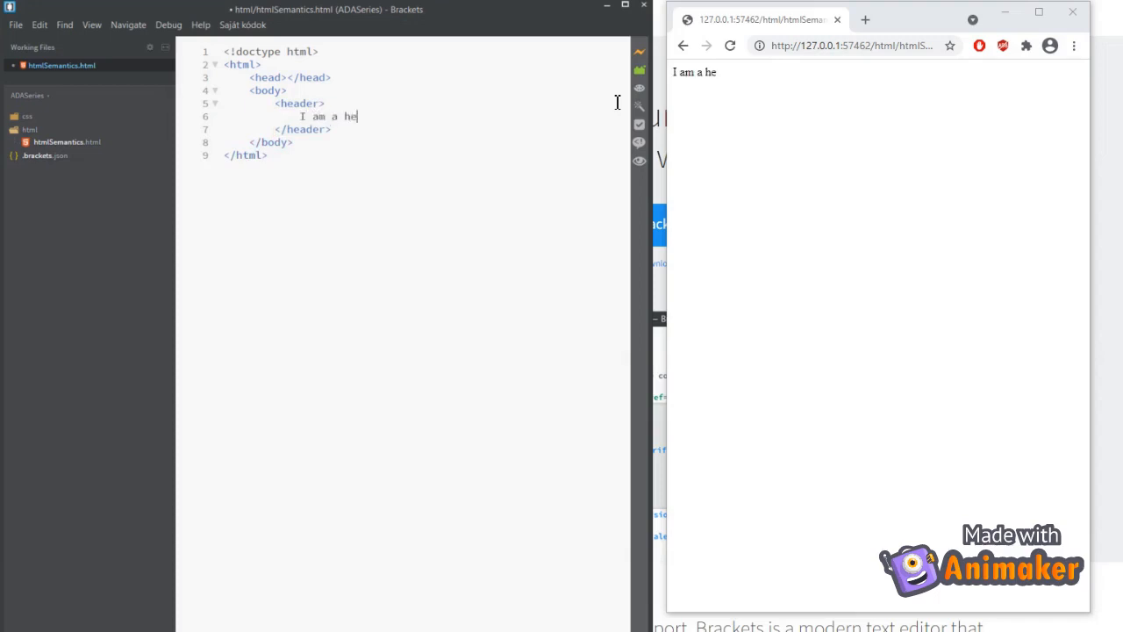
type("ader")
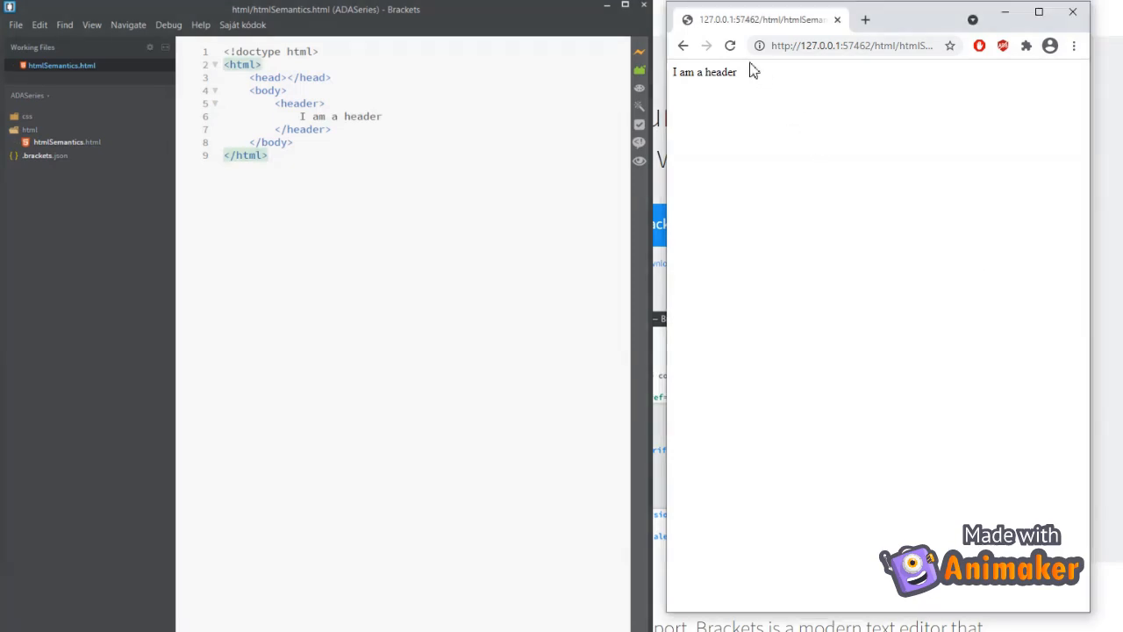
right_click(753, 72)
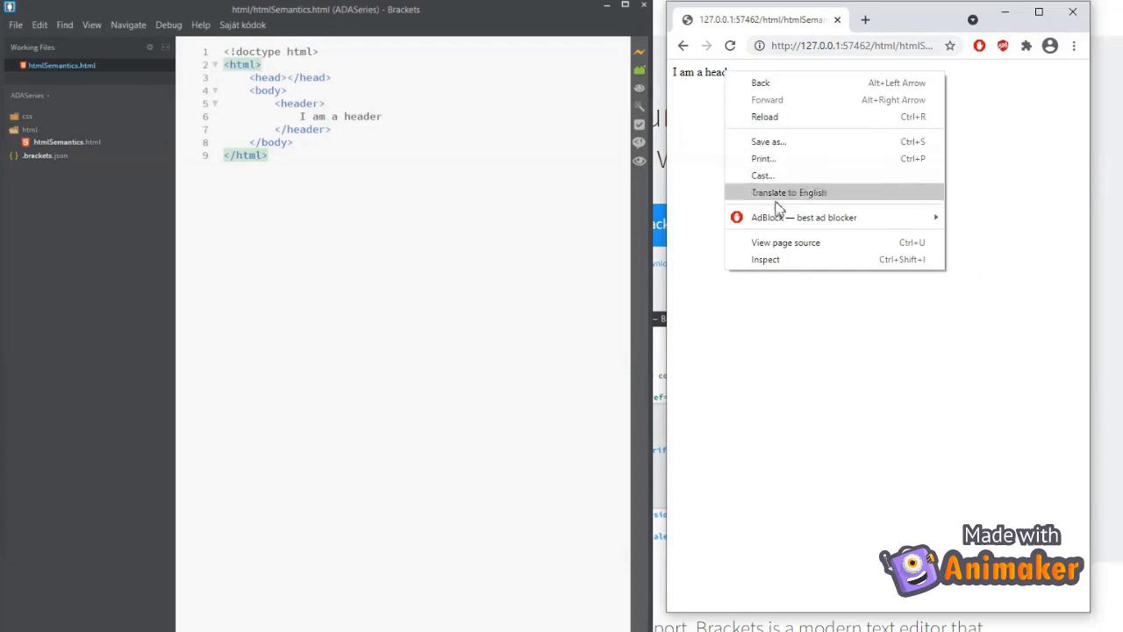
left_click(765, 259)
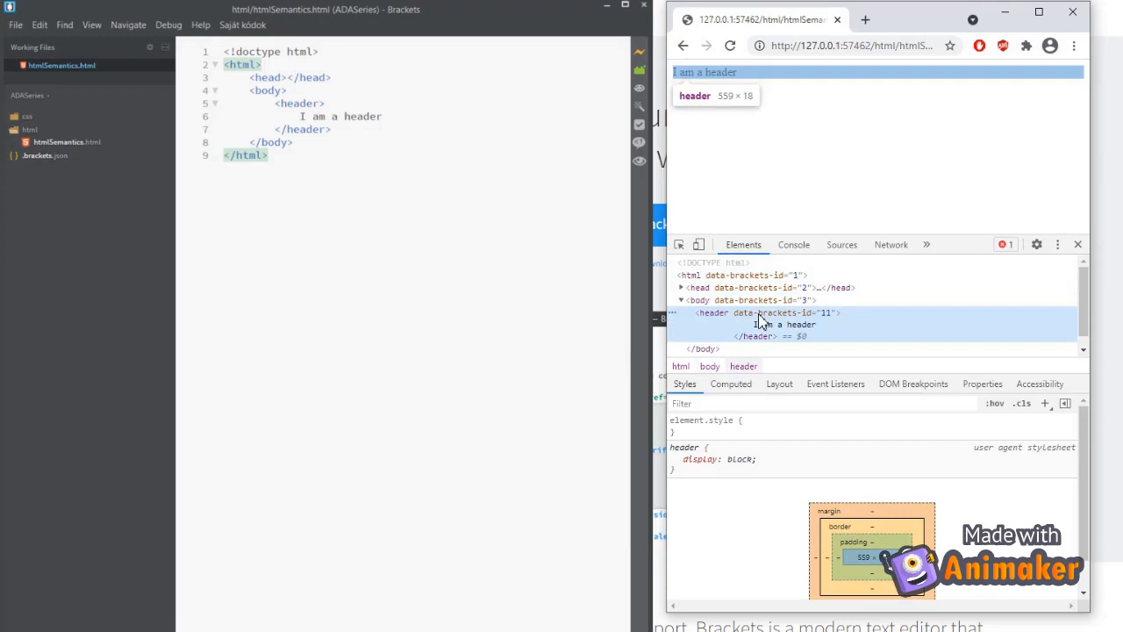
mouse_move(792, 329)
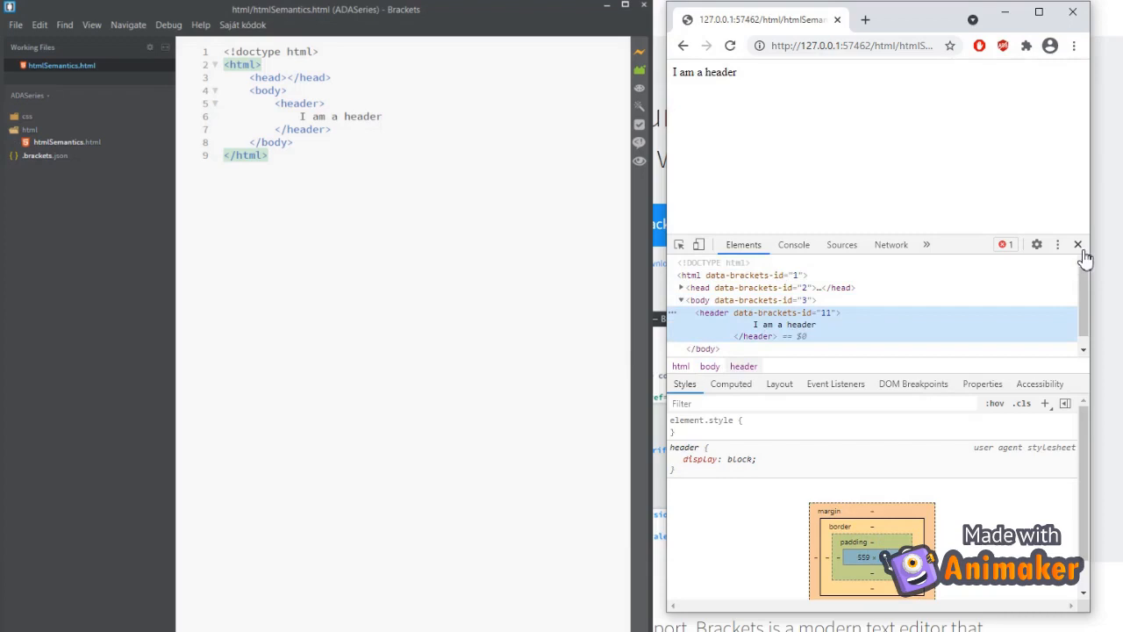
left_click(1078, 244)
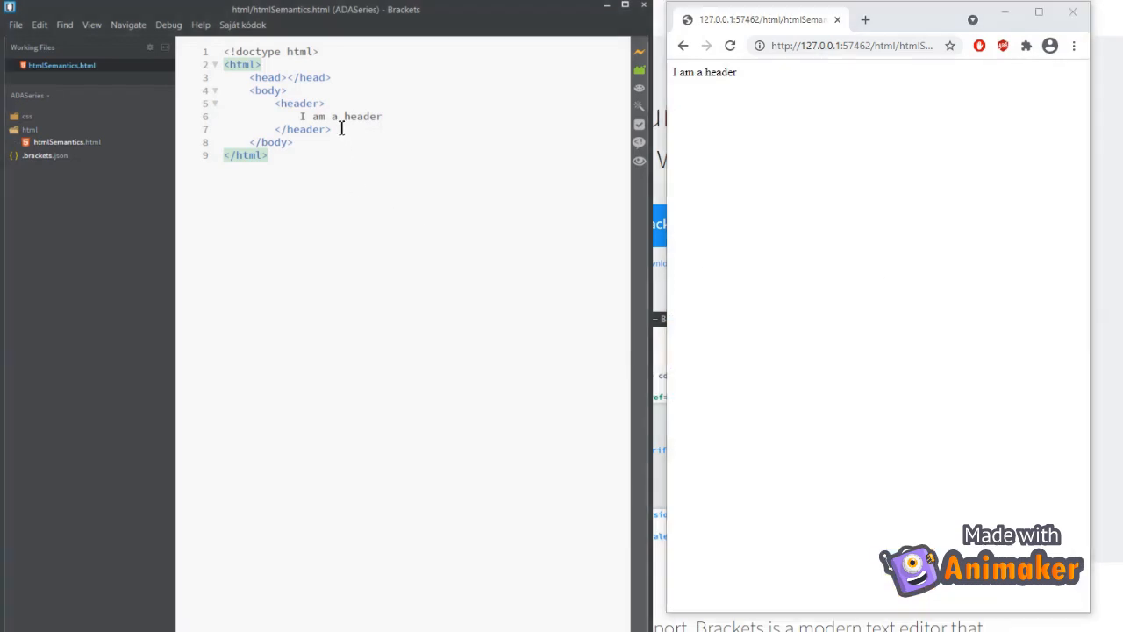
Add a section after the header containing a paragraph 'Thanks for joining us today.'.
key("Enter")
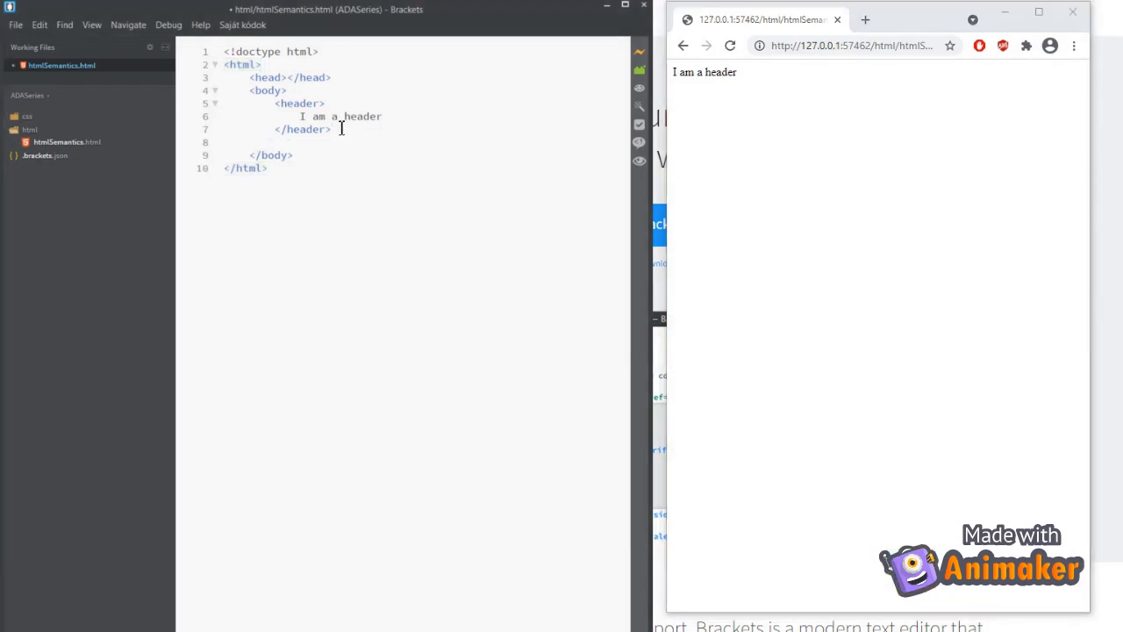
type("<section></section>")
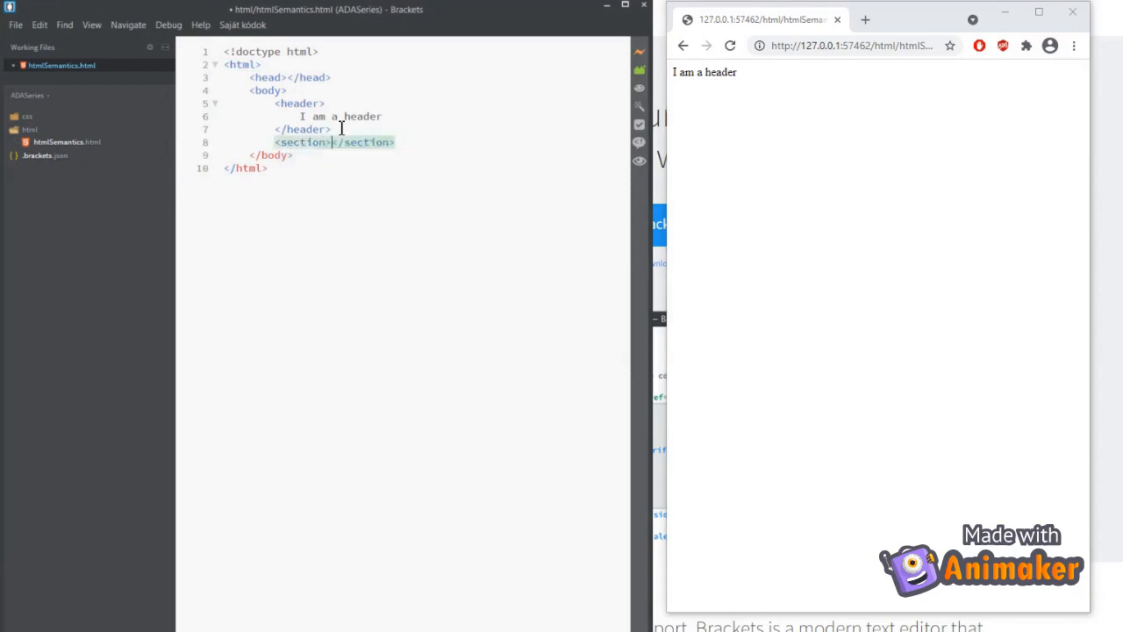
key("enter")
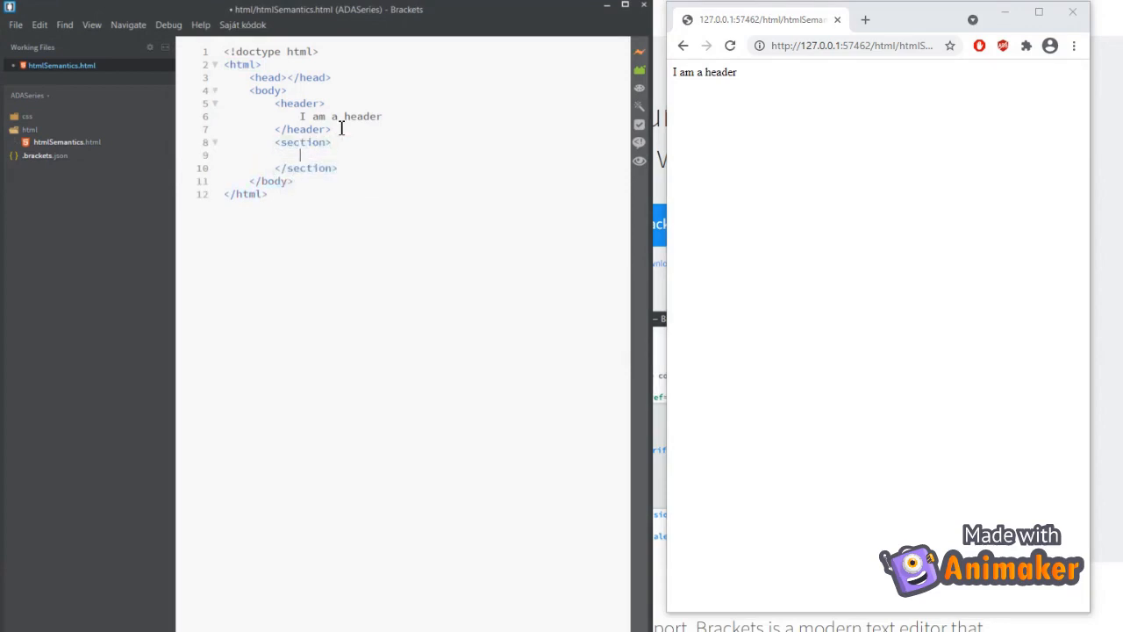
type("<p>")
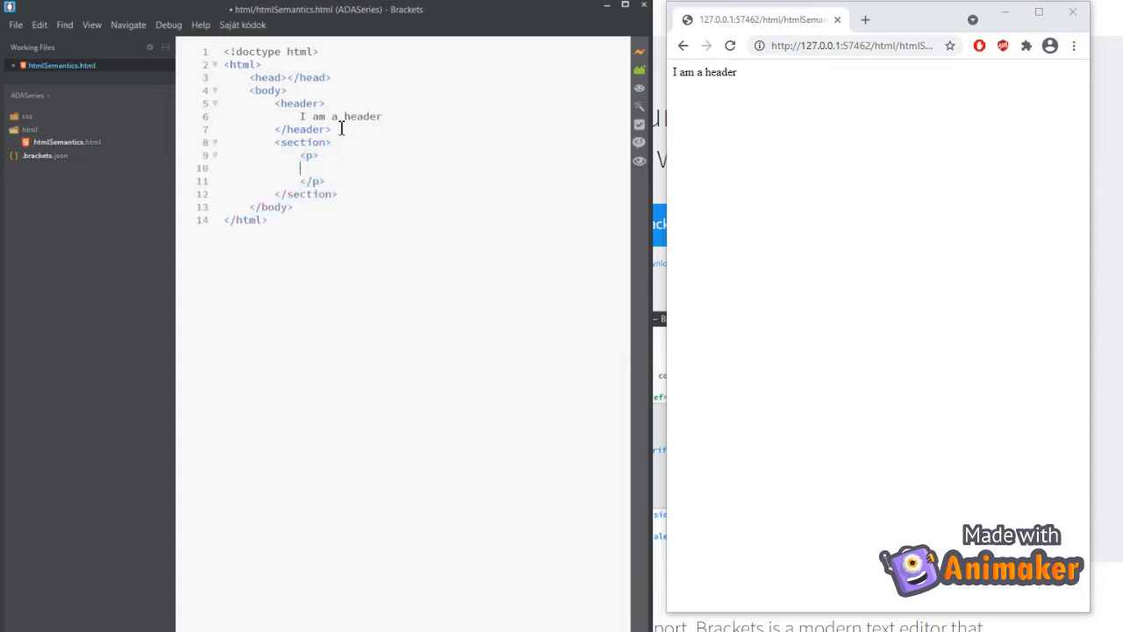
type("Thanks f")
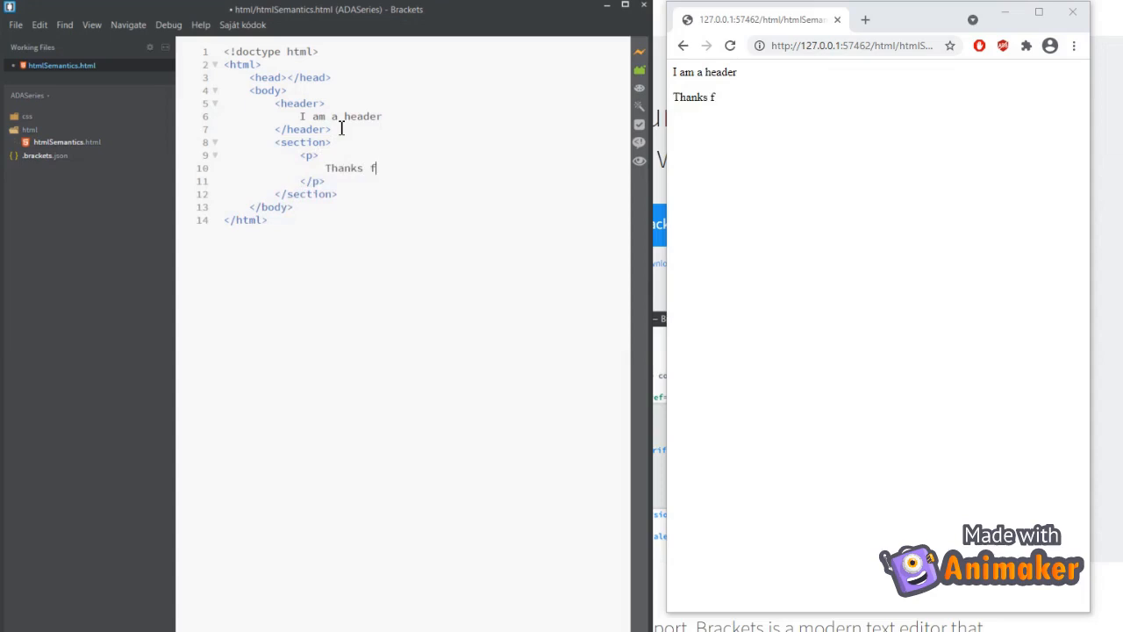
type("or joi")
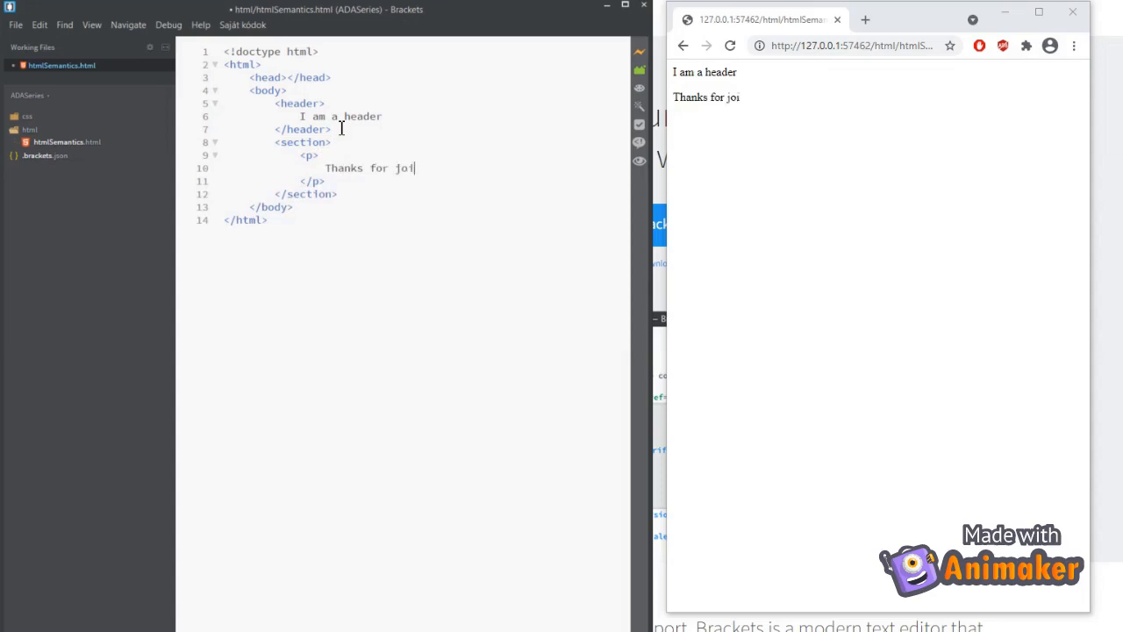
type("ning us")
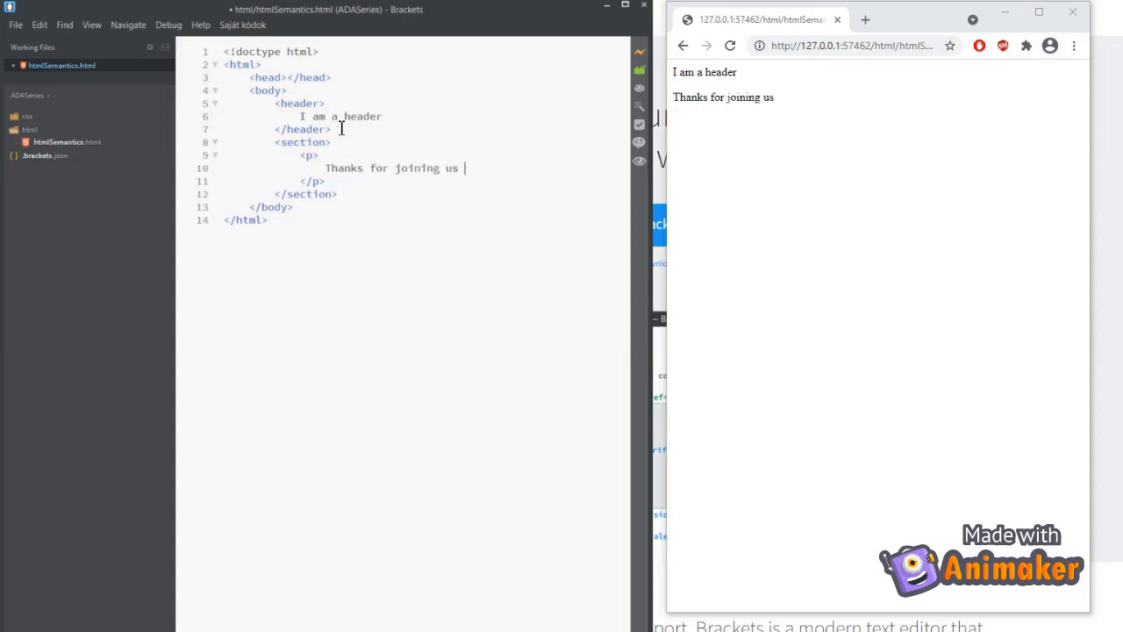
type("today")
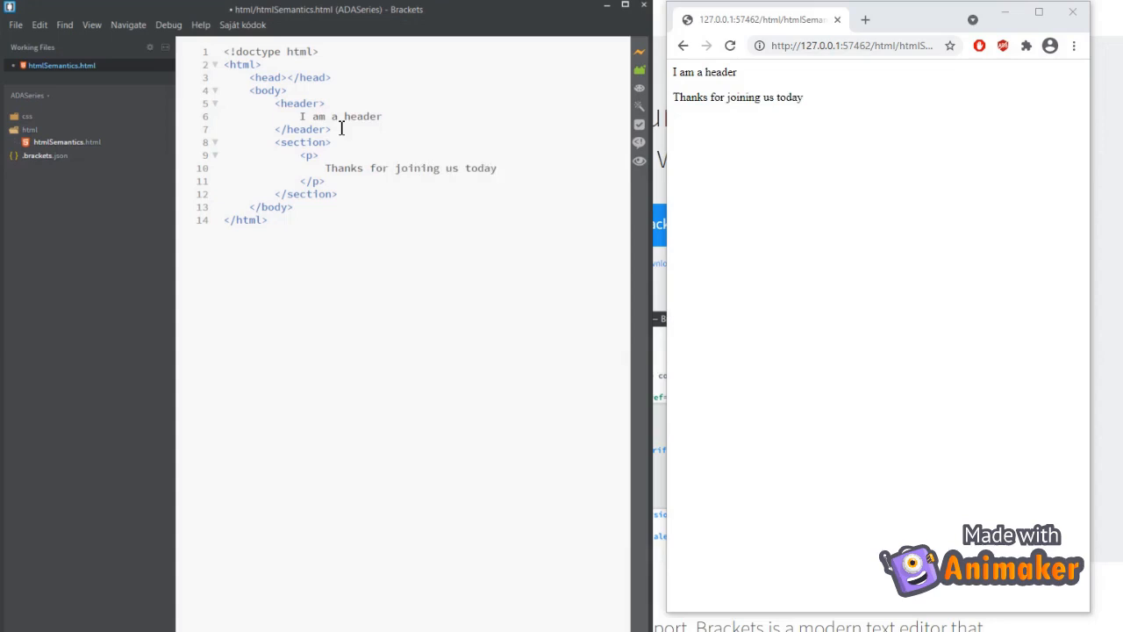
type(".")
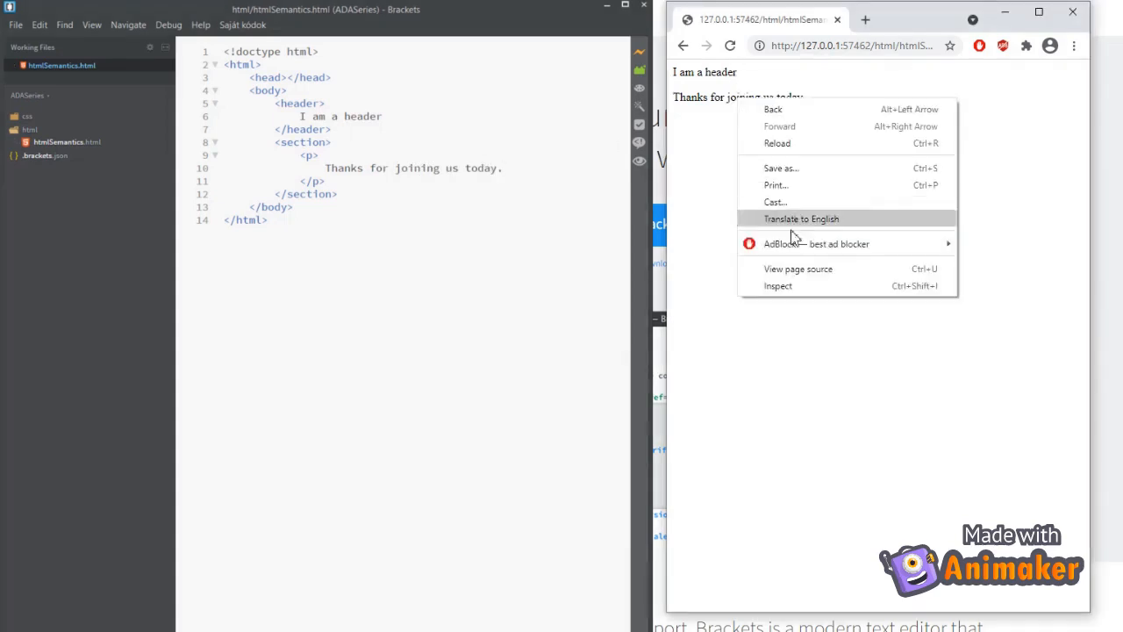
Inspect the paragraph in the Chrome preview, then return the cursor after </section> in the editor.
left_click(778, 285)
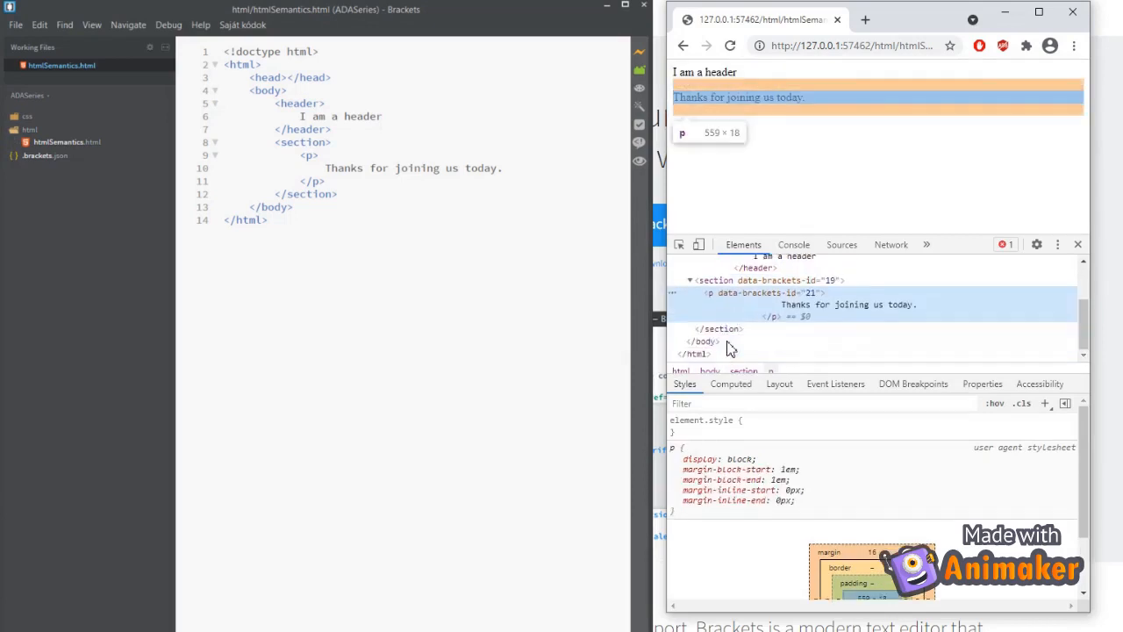
left_click(340, 194)
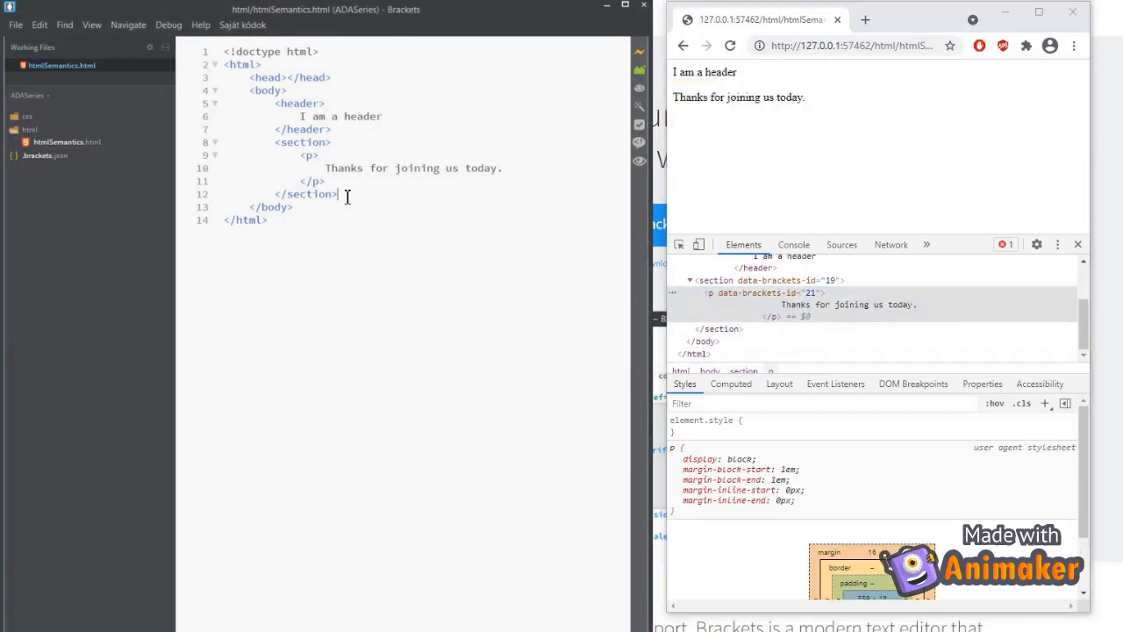
key("enter")
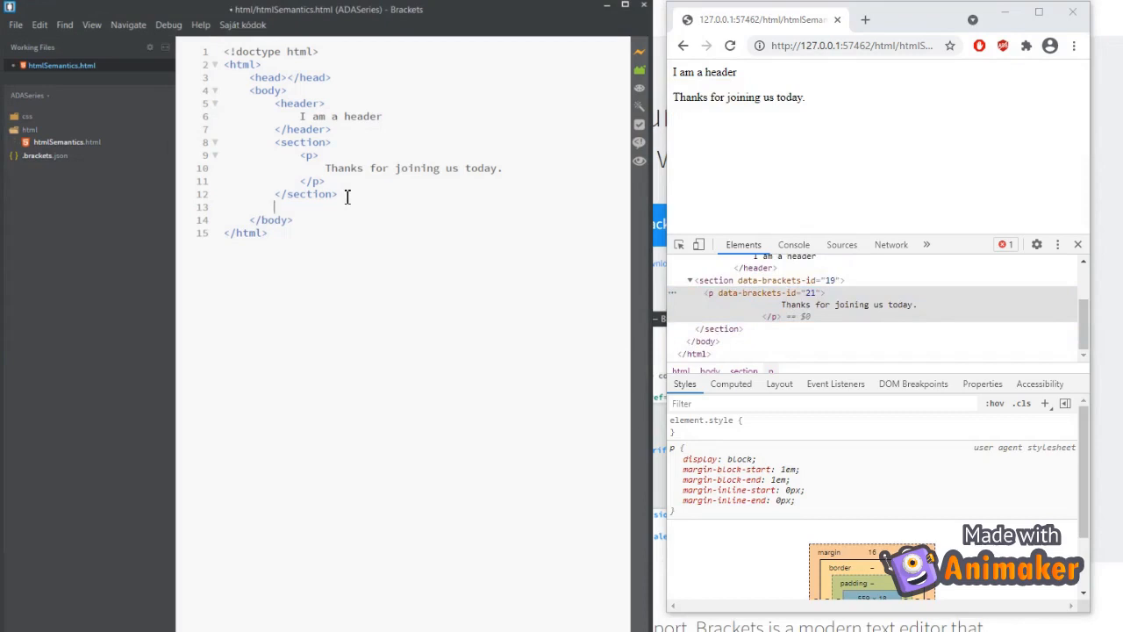
type("<footer")
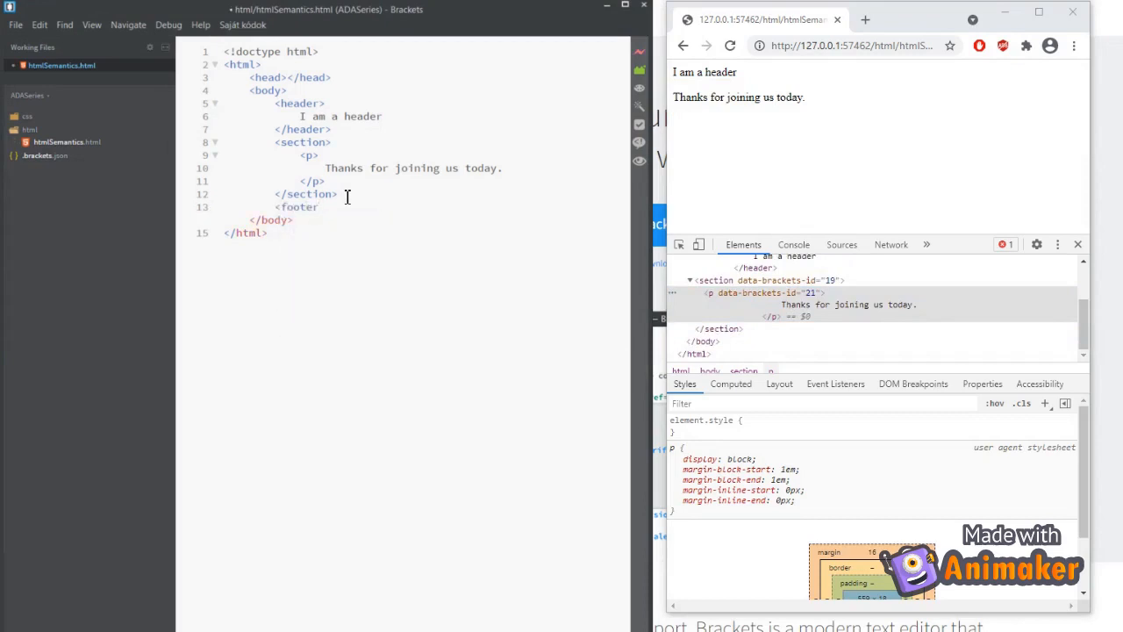
key("enter")
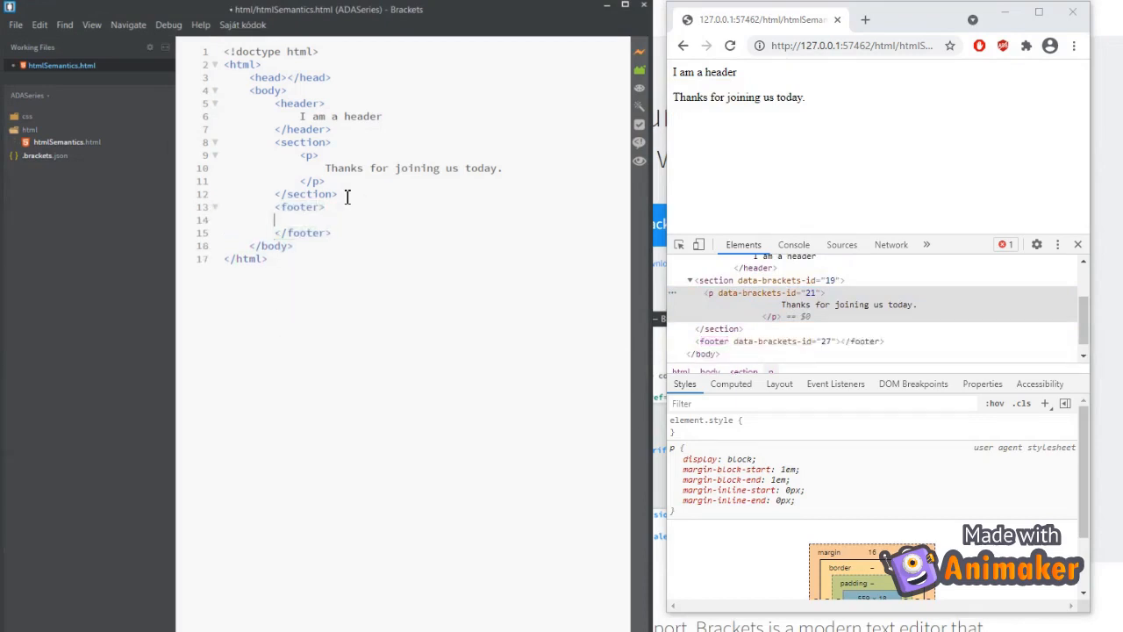
type("@")
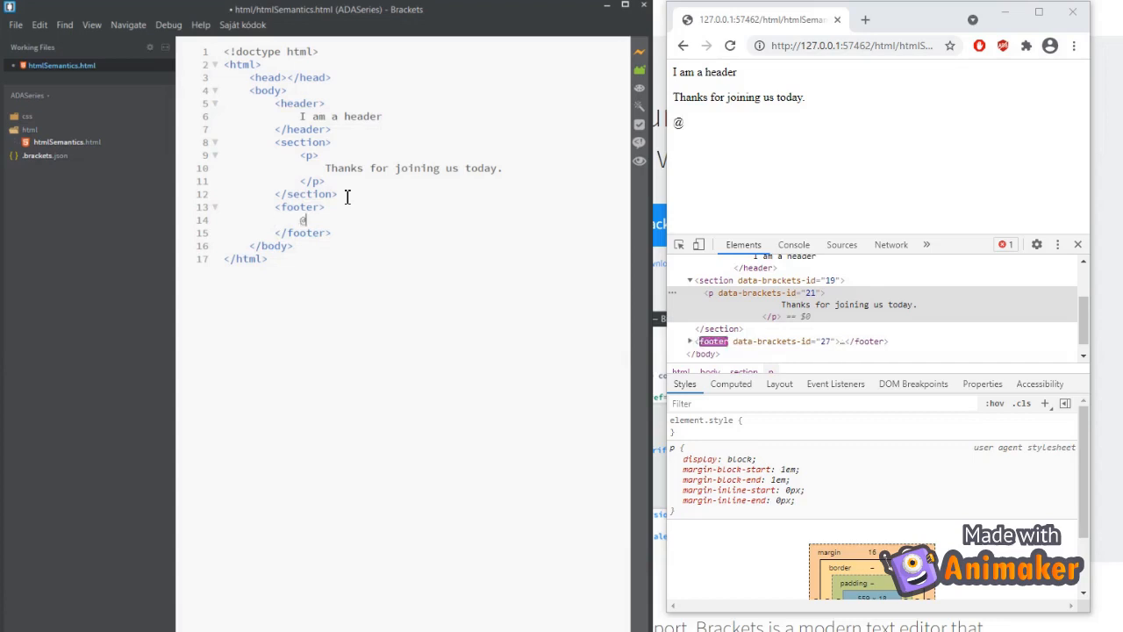
type("copyrights")
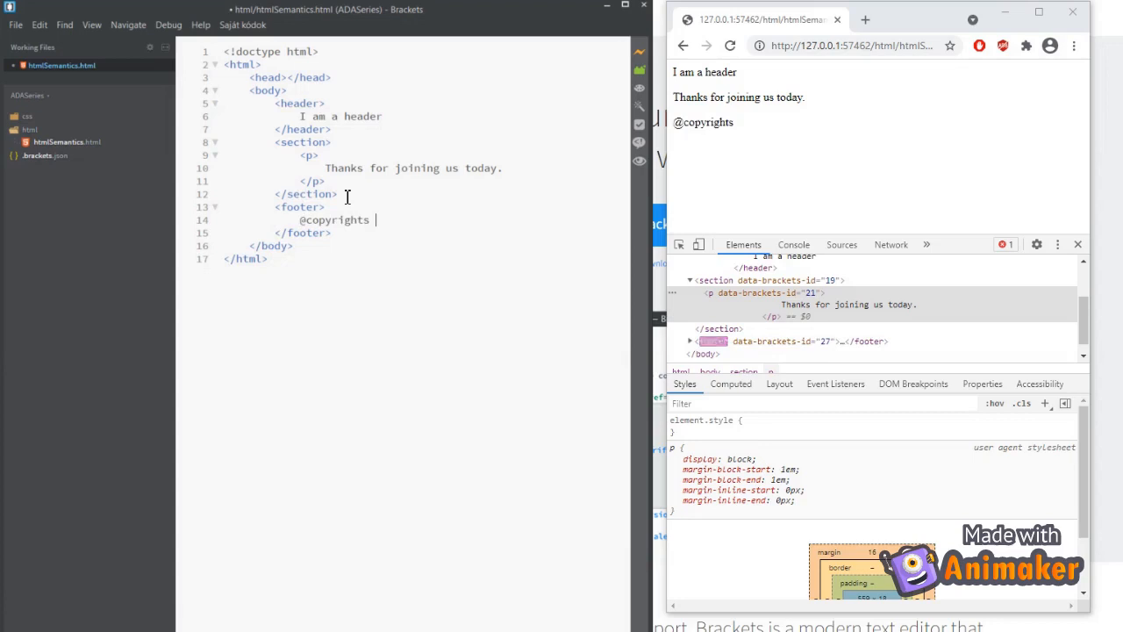
type("2021")
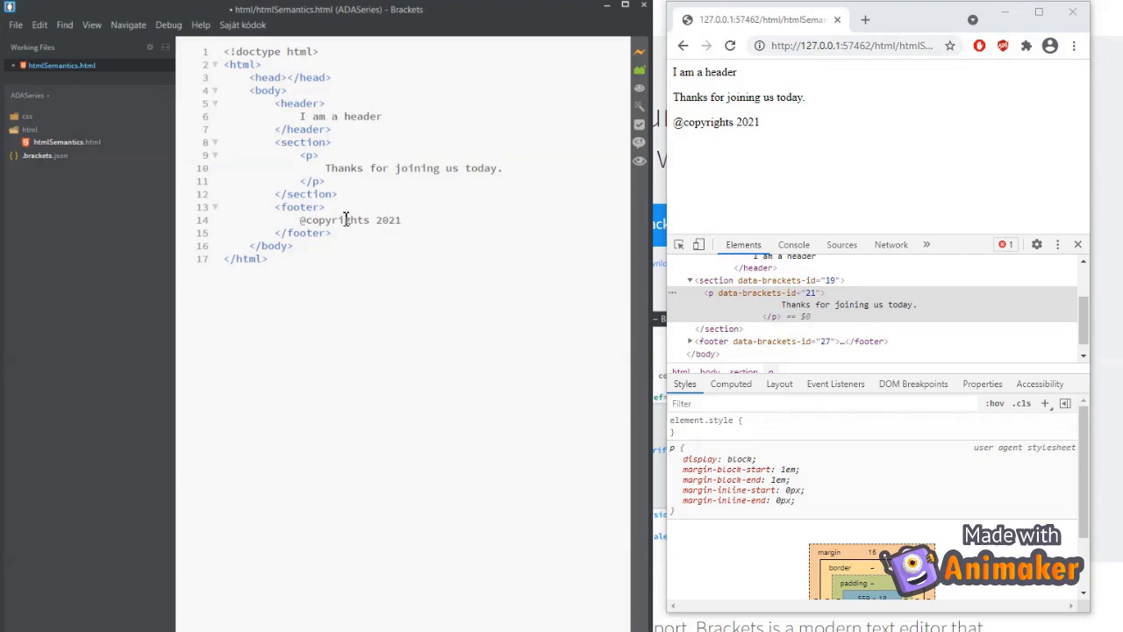
type("<aside>")
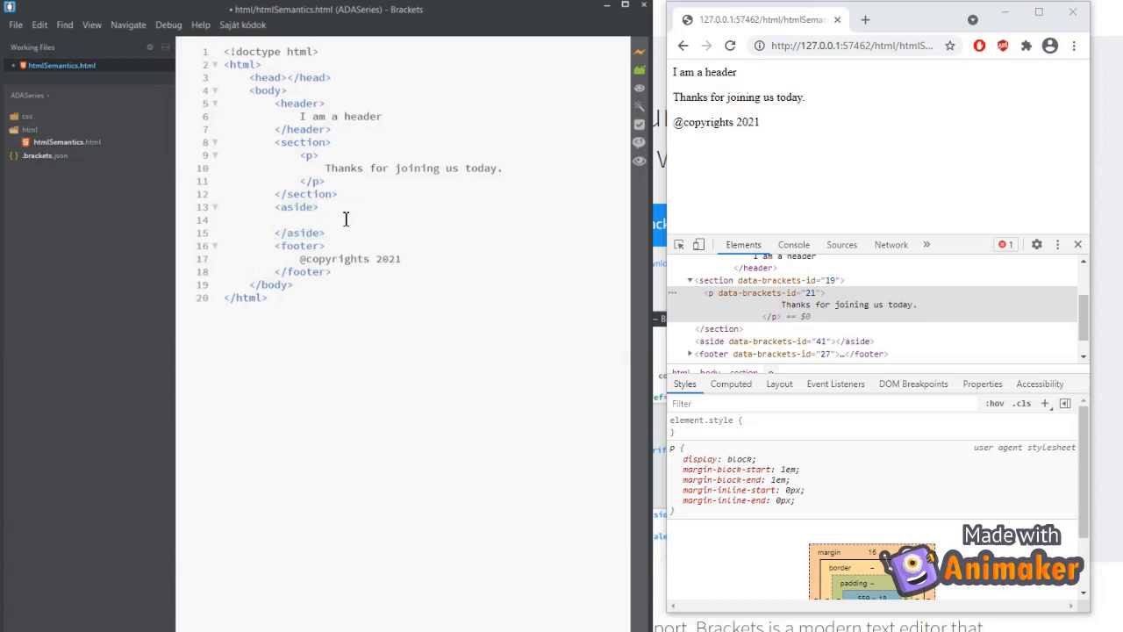
Place a paragraph inside the aside and begin typing its 'i am aside' text.
type("<p></p>")
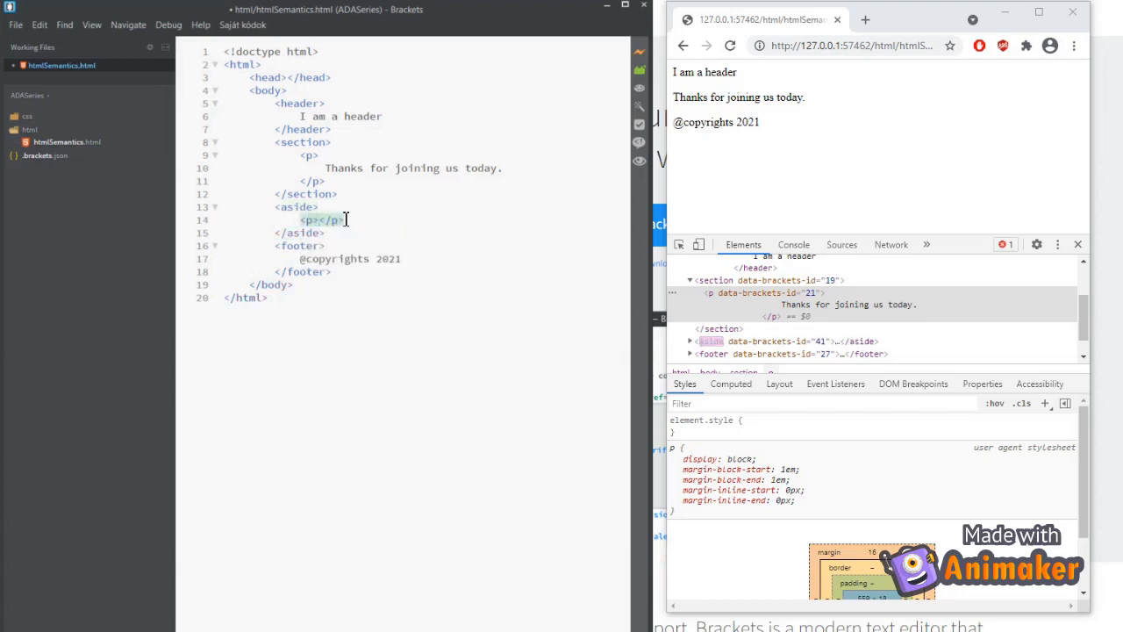
type("i a")
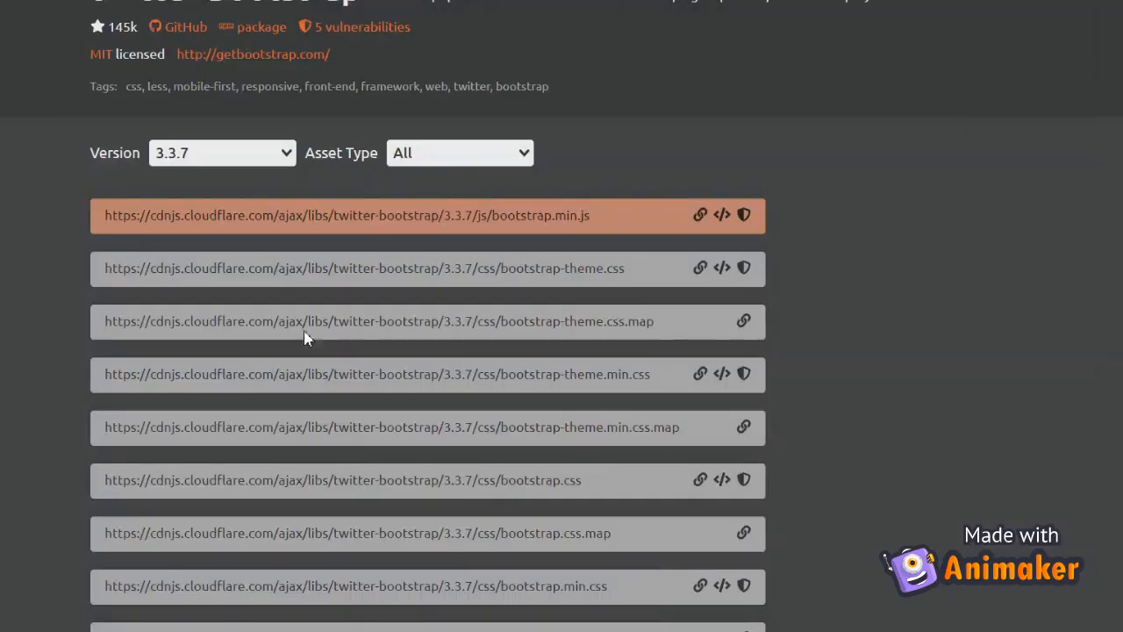
mouse_move(708, 217)
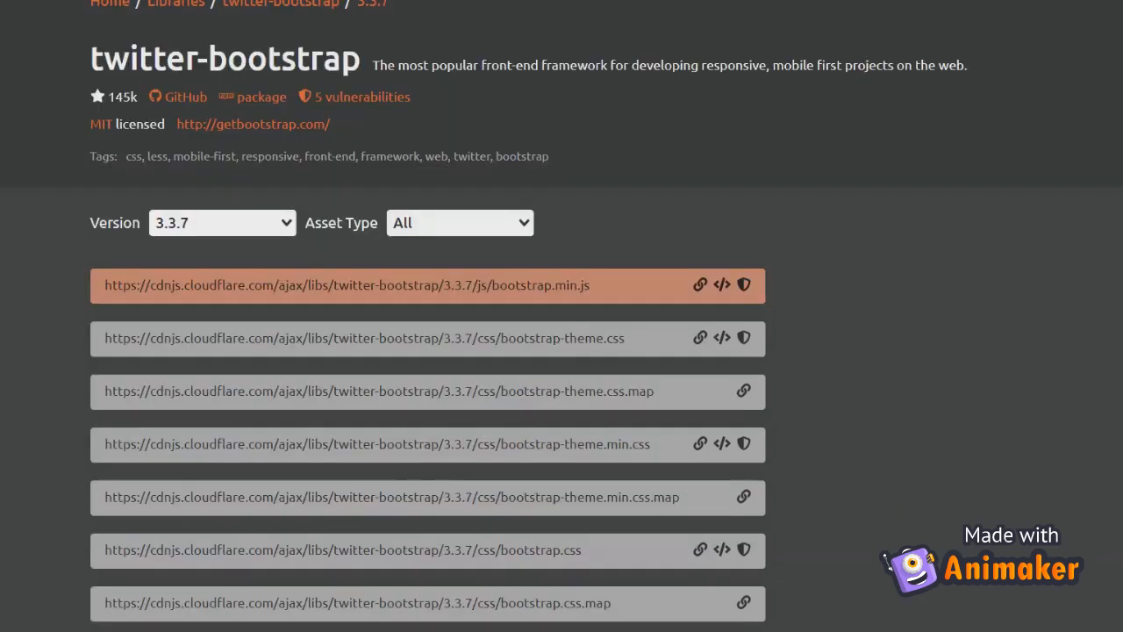
mouse_move(723, 294)
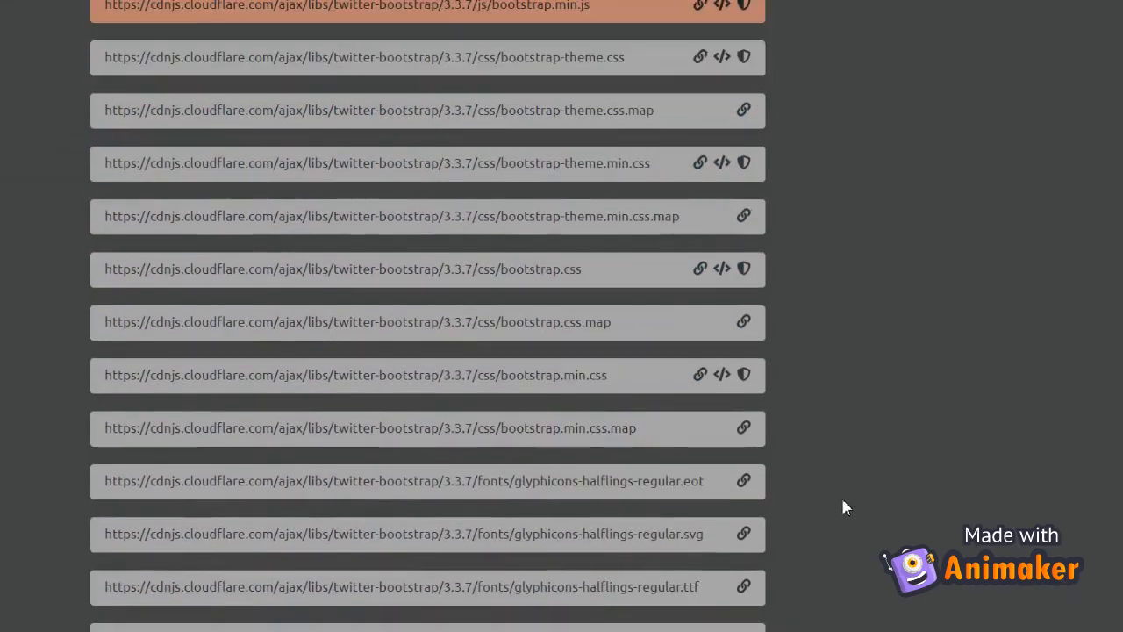
Copy the bootstrap.min.css stylesheet tag from the cdnjs twitter-bootstrap 3.3.7 page.
left_click(721, 374)
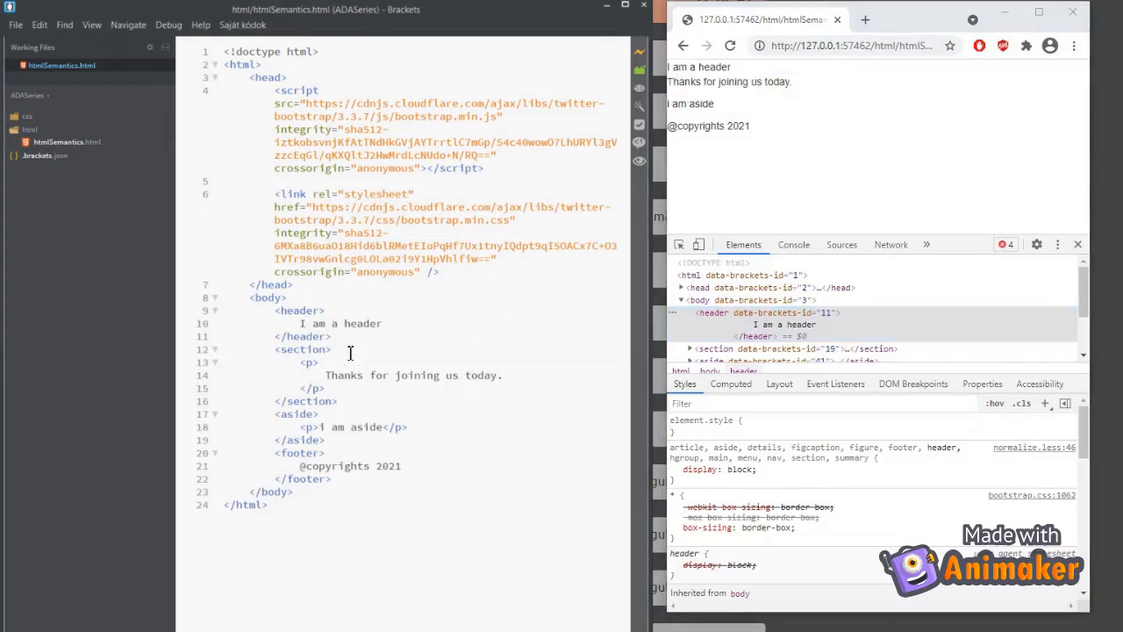
Start wrapping the body content in a div with class container-fluid.
type("<")
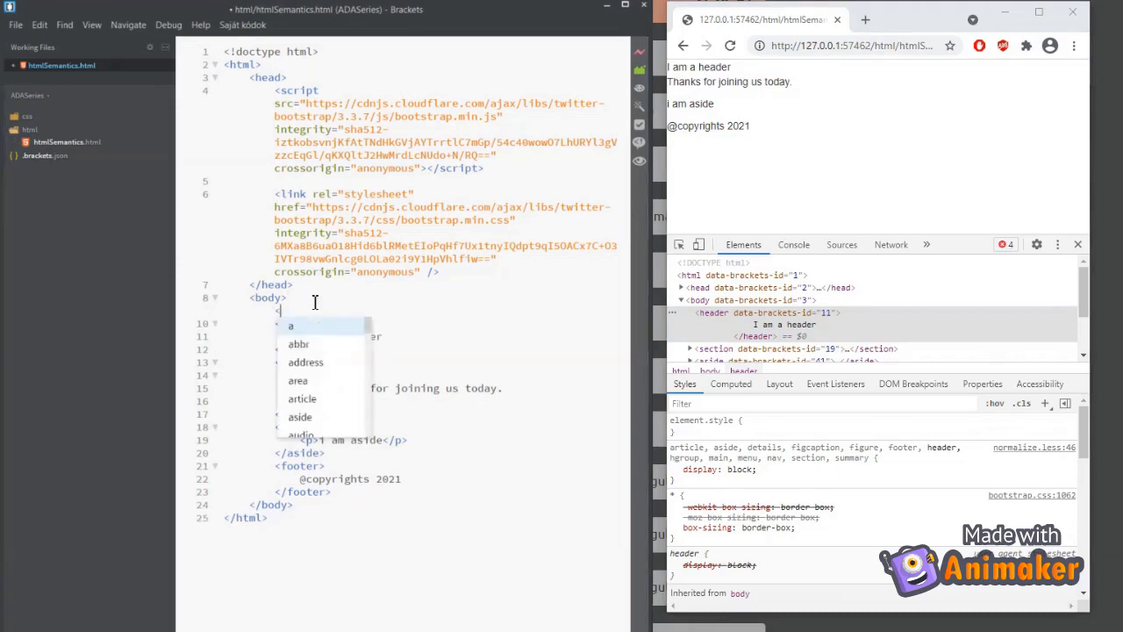
type("div class=\"container-fluid\">")
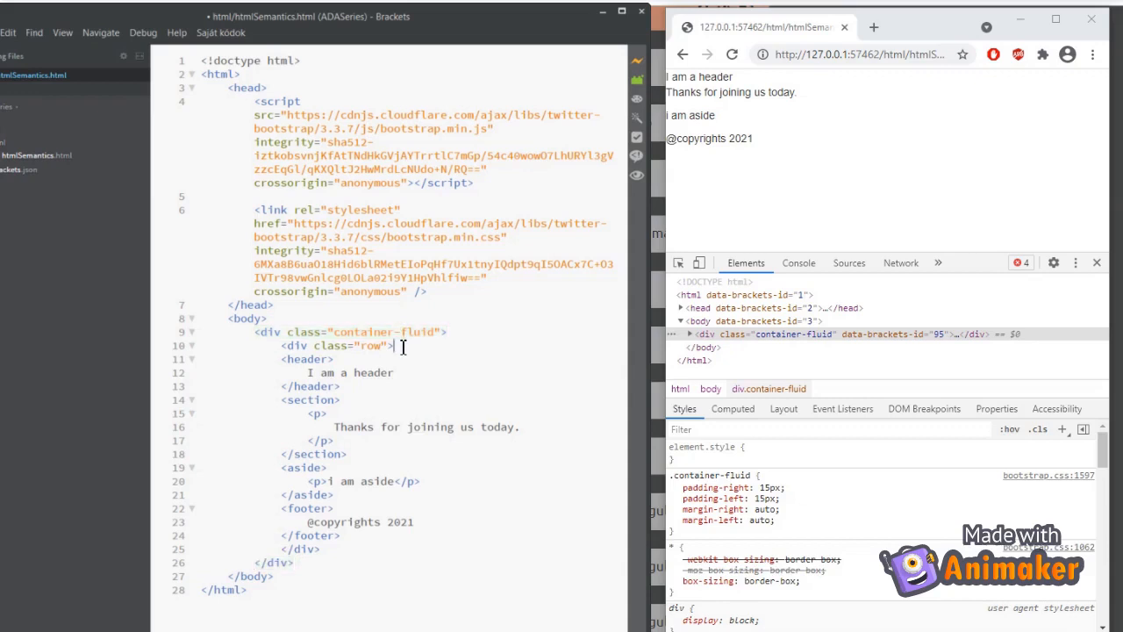
Wrap header in a col-xs-12 div, section in col-xs-9 and aside in col-xs-3.
type("<div class=\"")
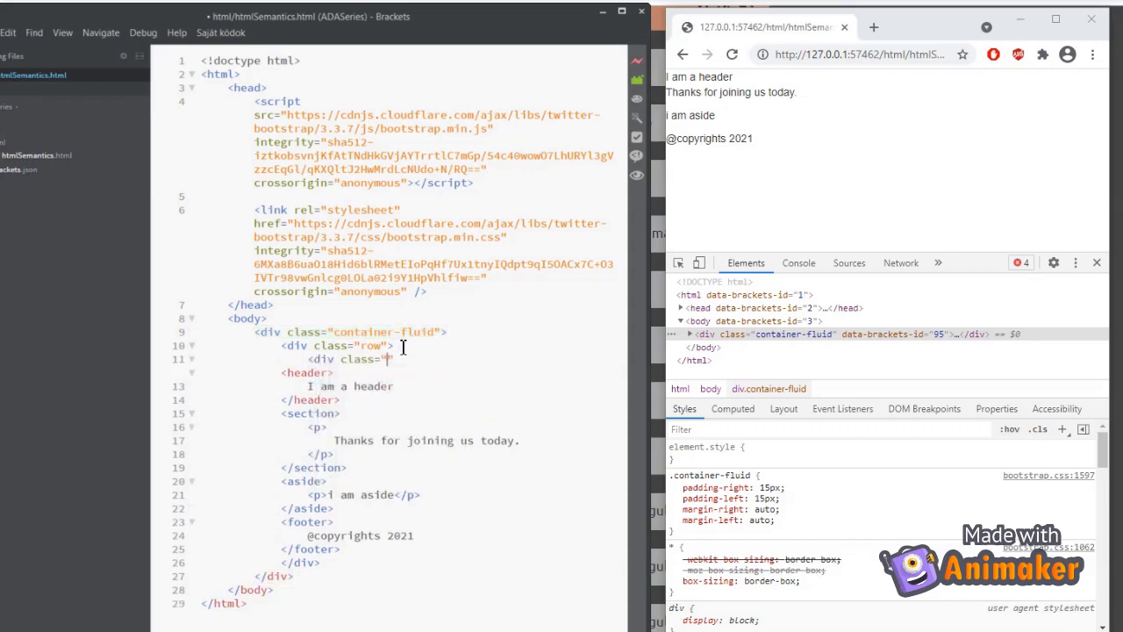
type("col-xs-12")
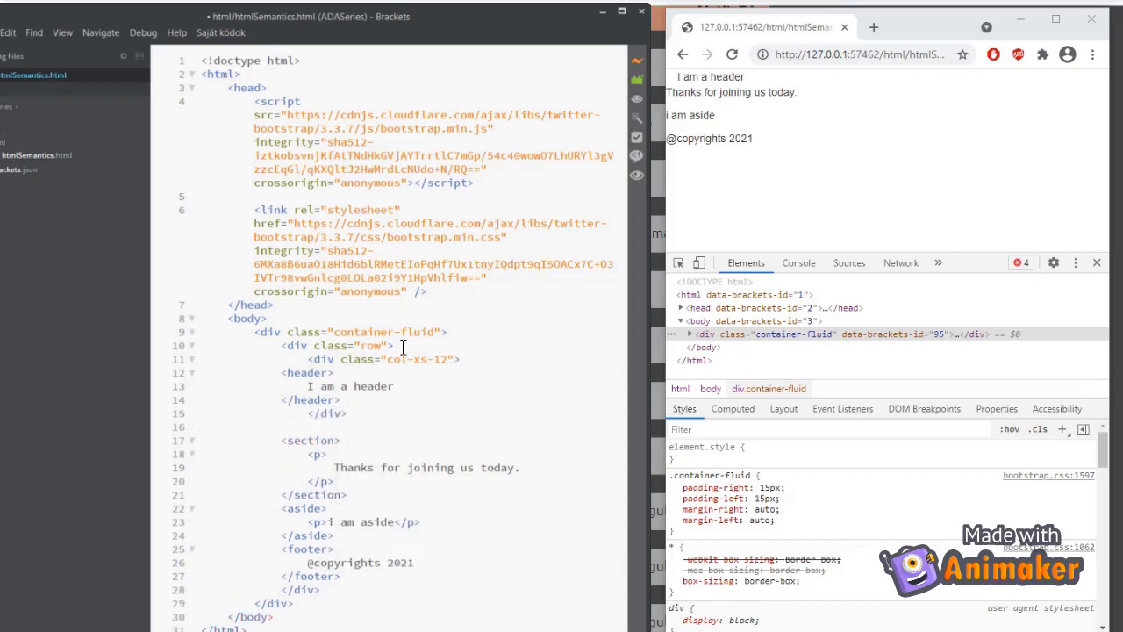
type("<div class=\"")
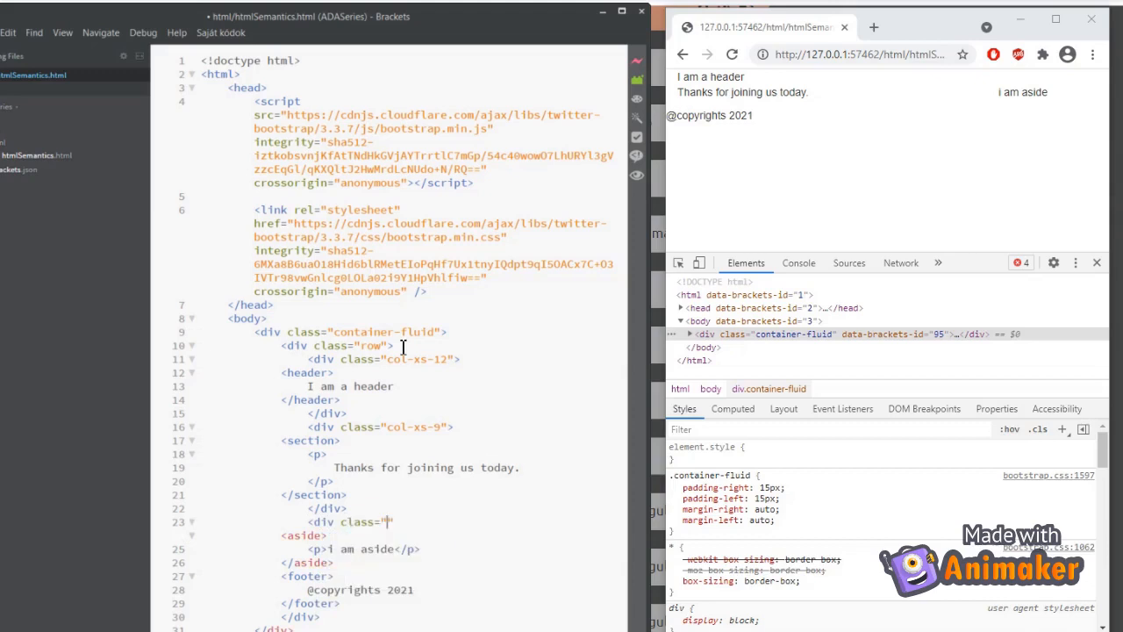
type("col-xs-")
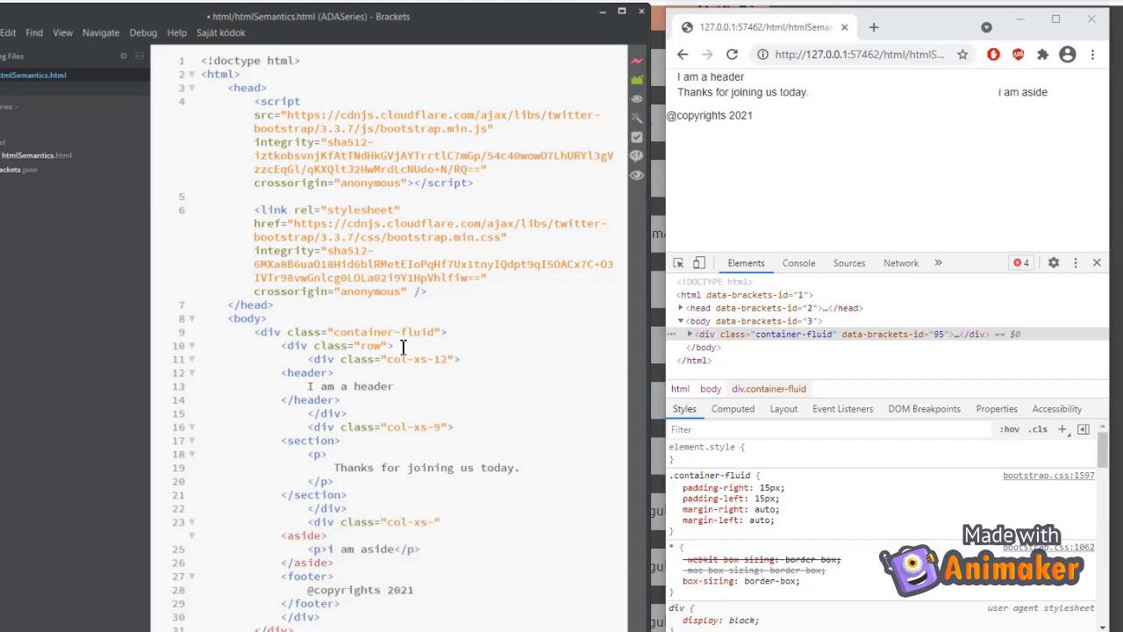
type("3")
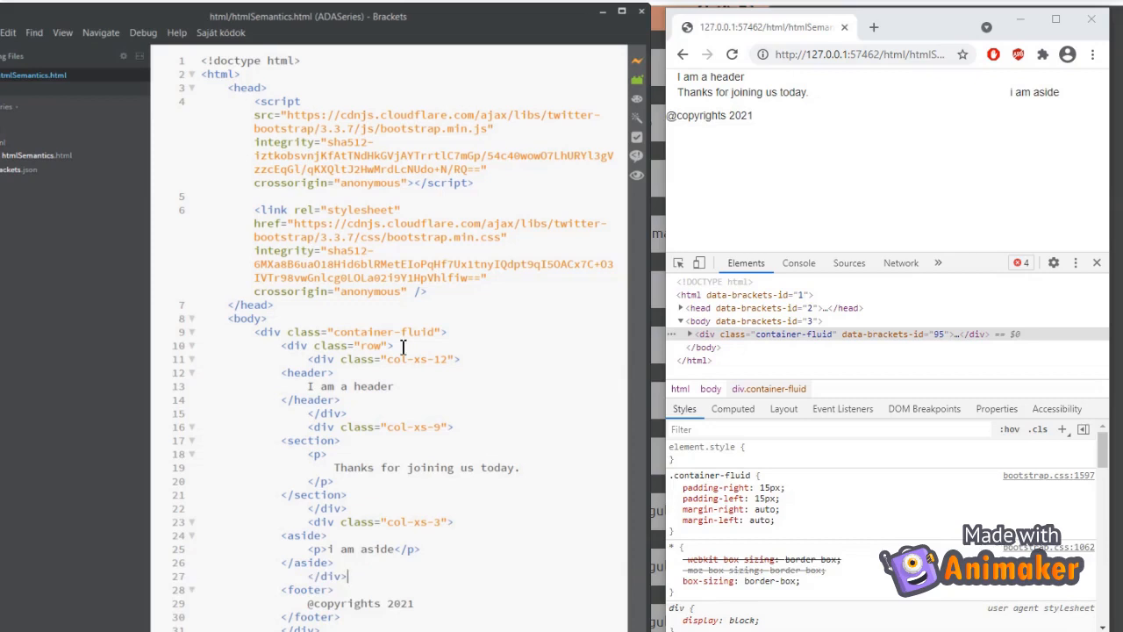
mouse_move(698, 333)
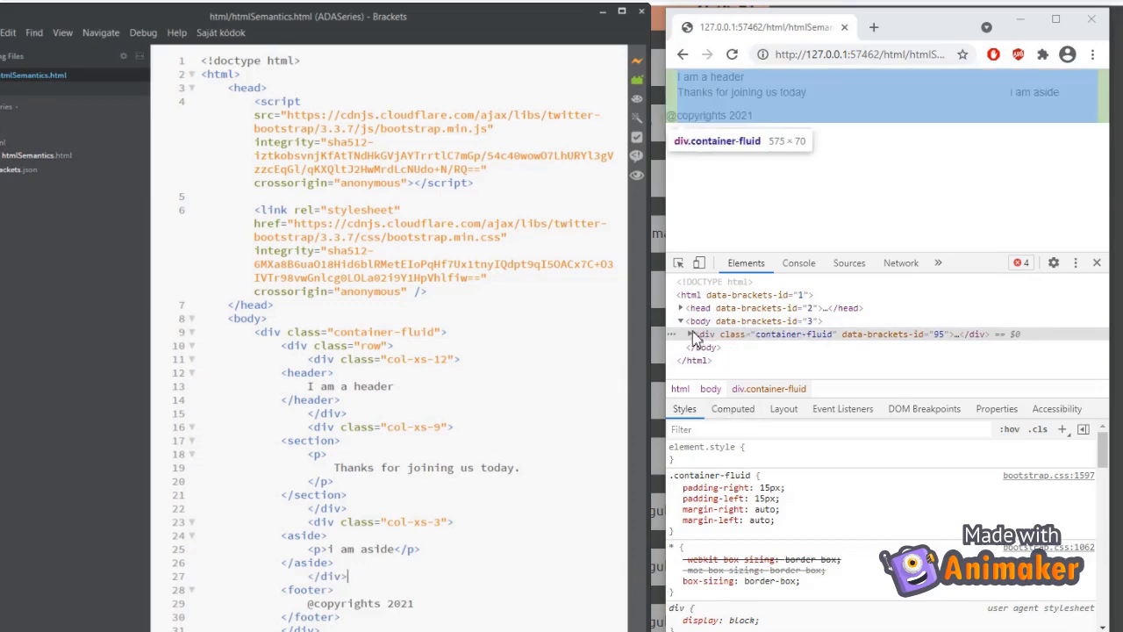
Expand the container-fluid and row elements in Chrome DevTools to reveal the columns.
left_click(681, 335)
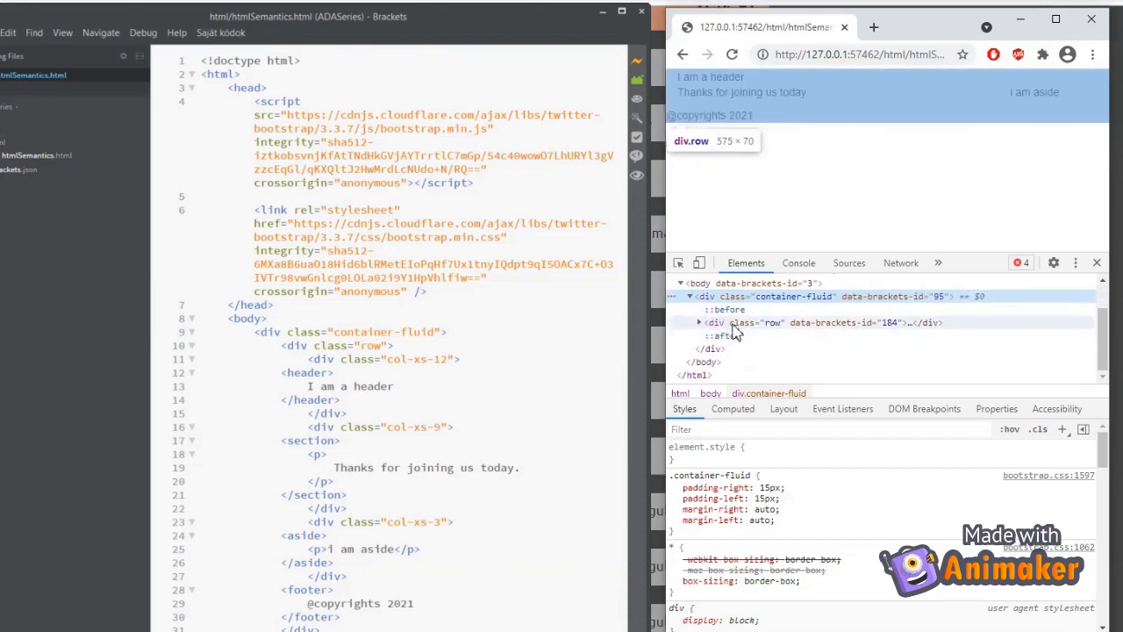
left_click(699, 322)
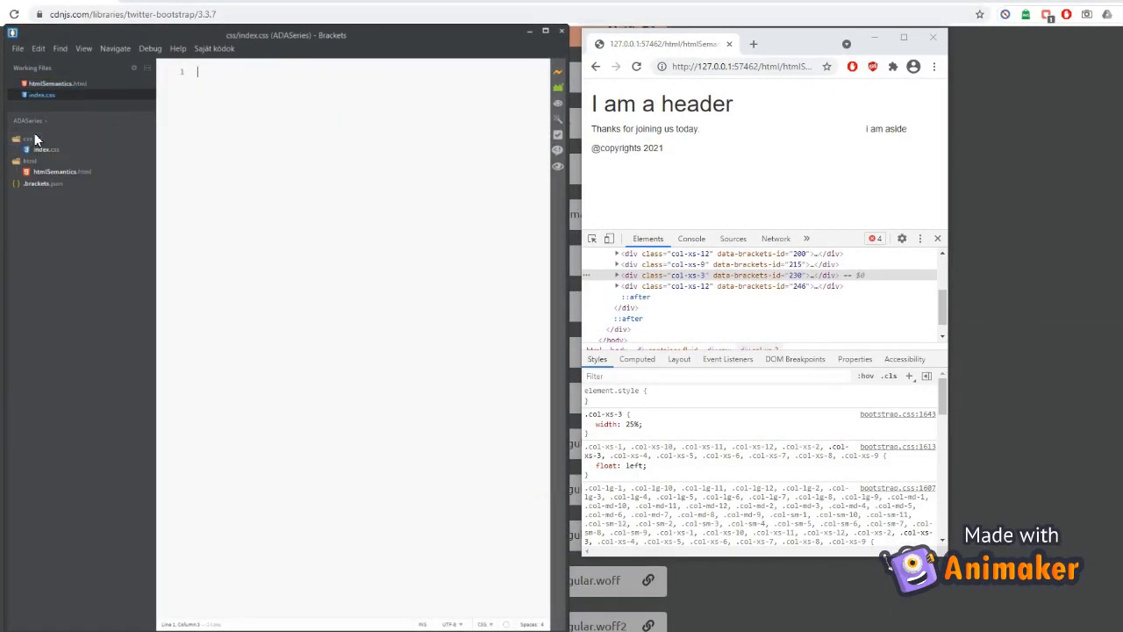
Add <link rel="stylesheet" href="../css/index.css"/> to the head of htmlSemantics.html.
left_click(55, 82)
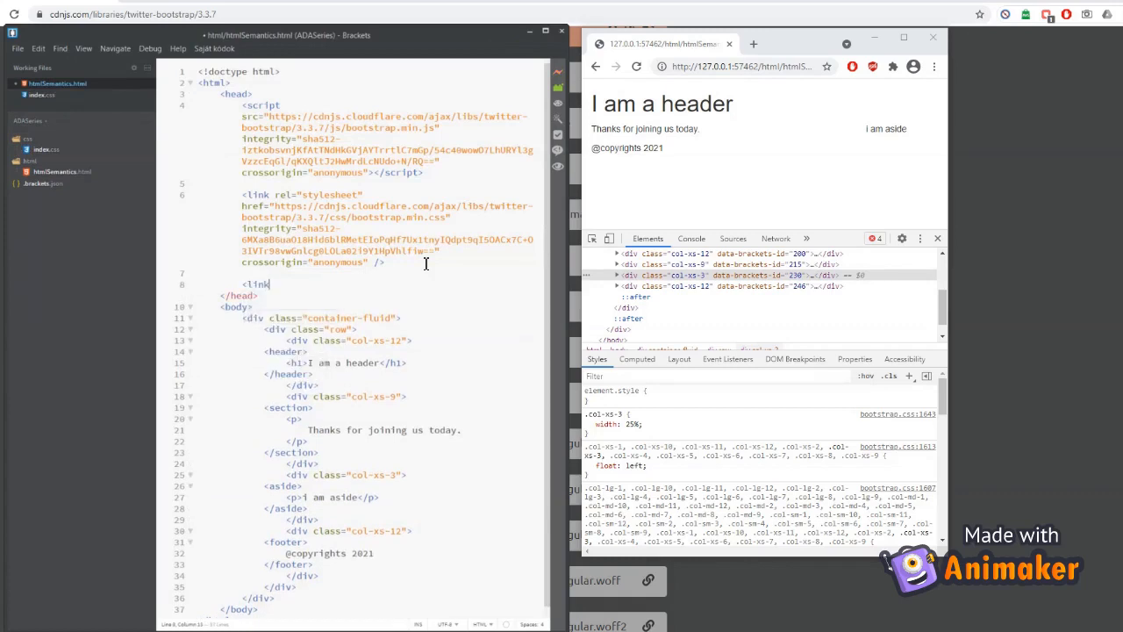
type("rel=\"stylesheet\" href=\"")
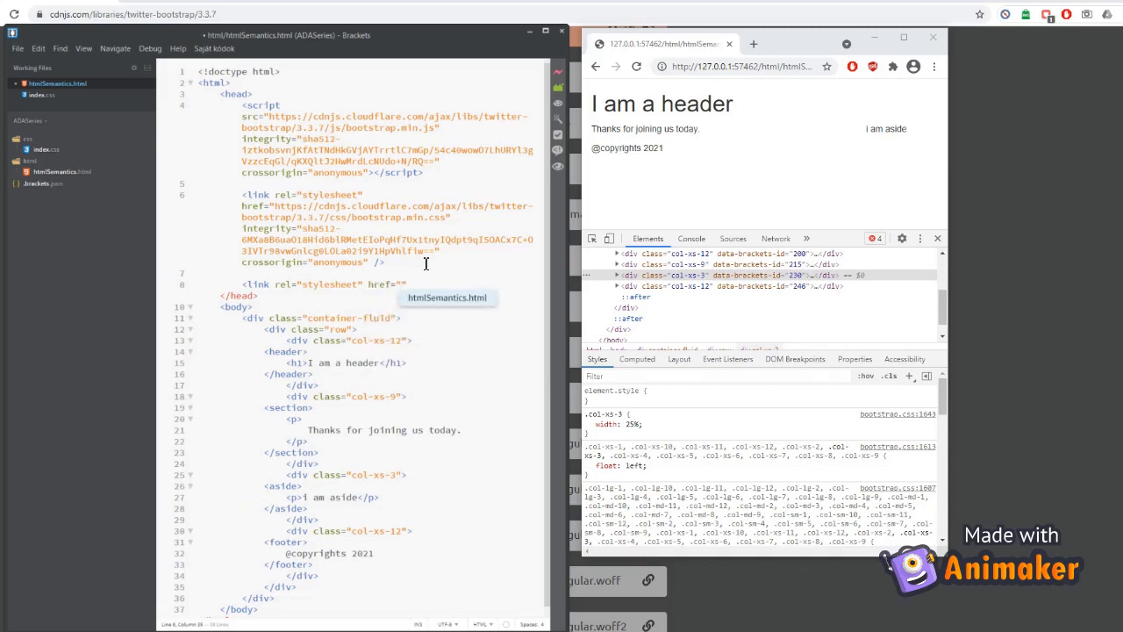
type("../css/index.css")
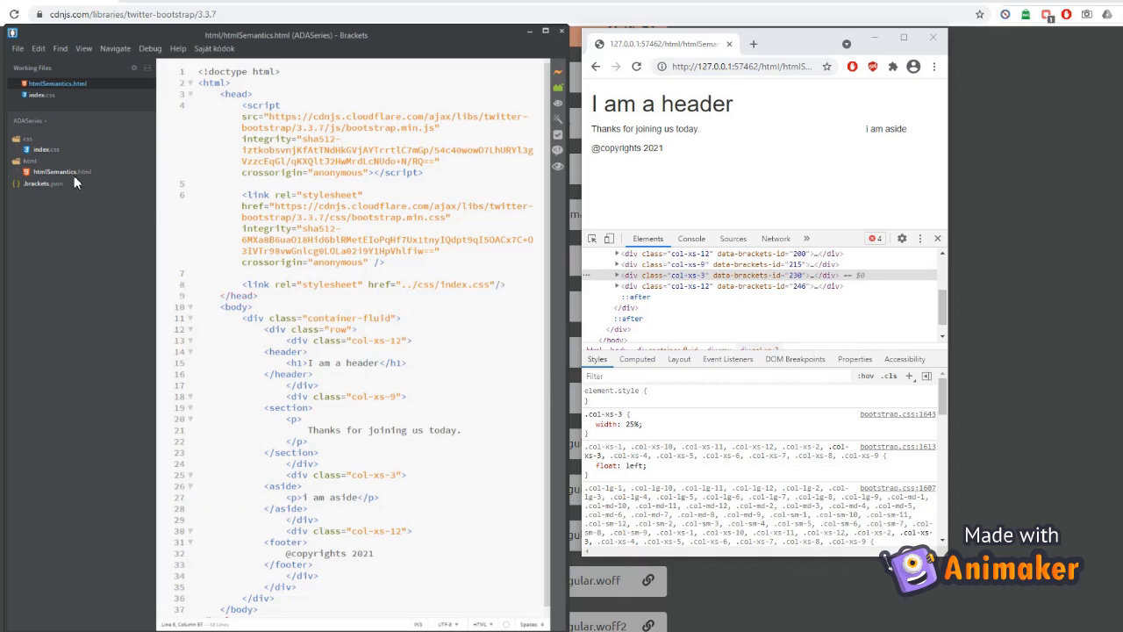
In index.css, style header with padding: 15px and background-color: orange.
left_click(41, 95)
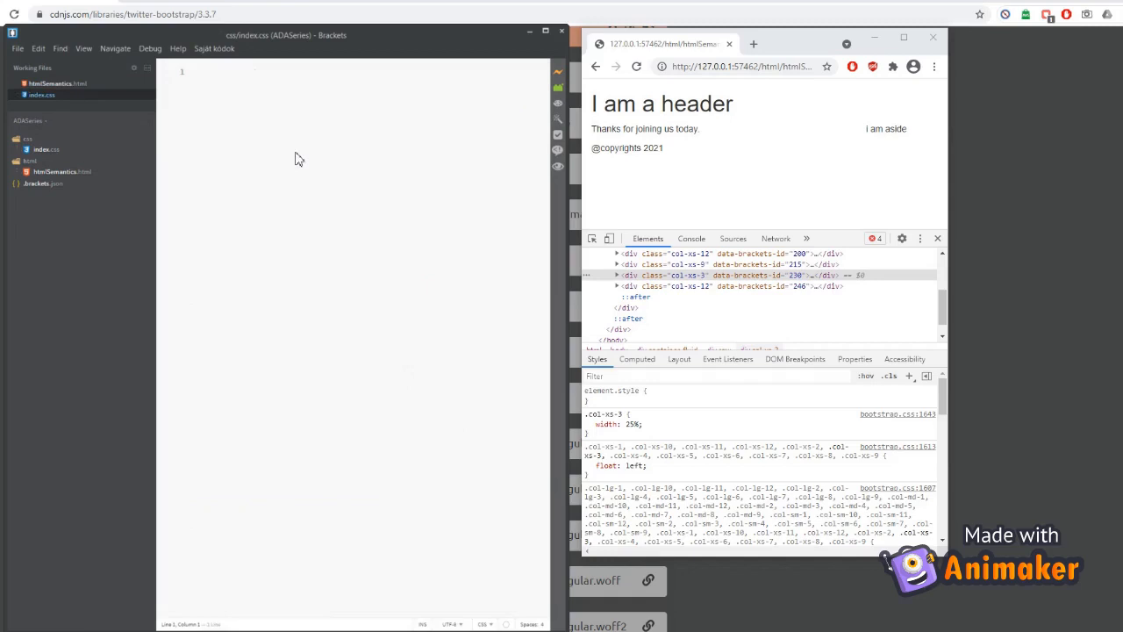
type("header{")
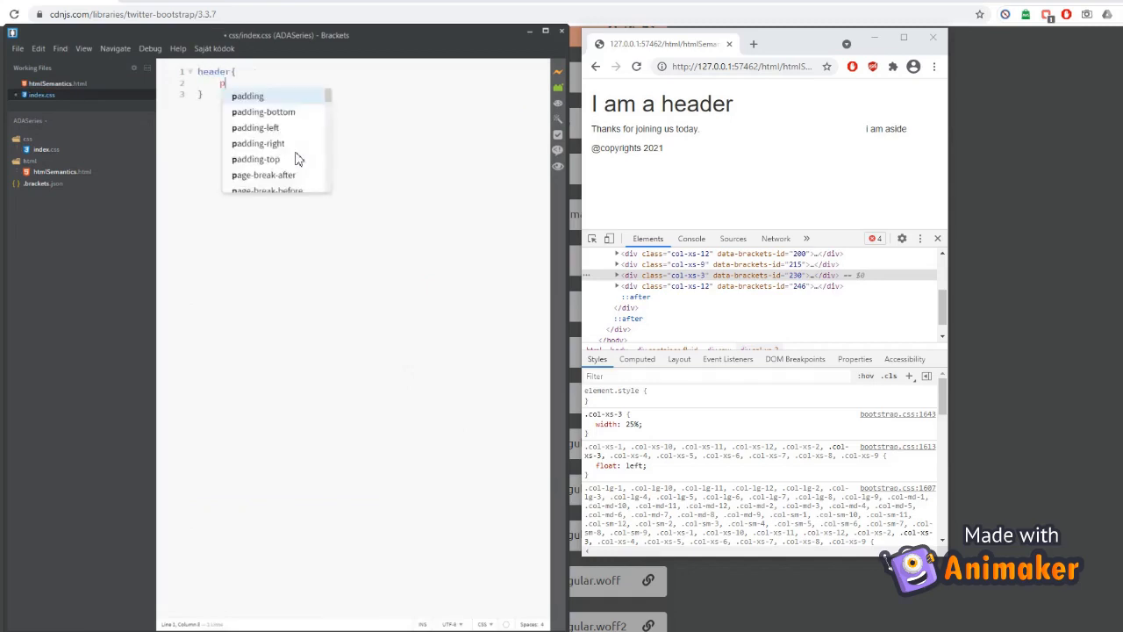
type("adding: 15")
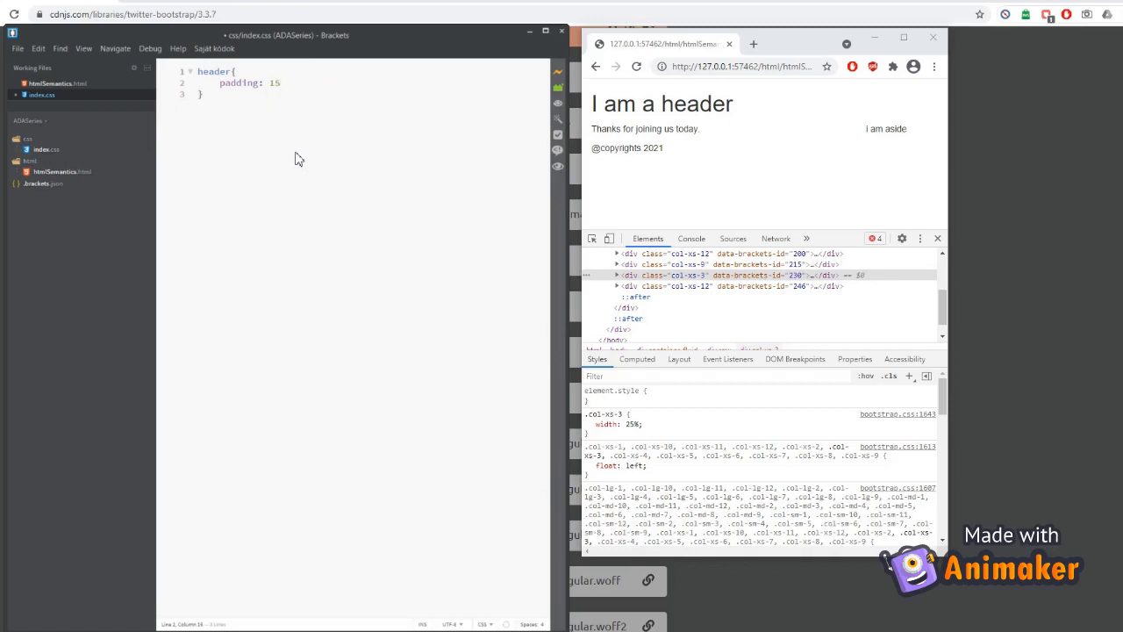
type("px;")
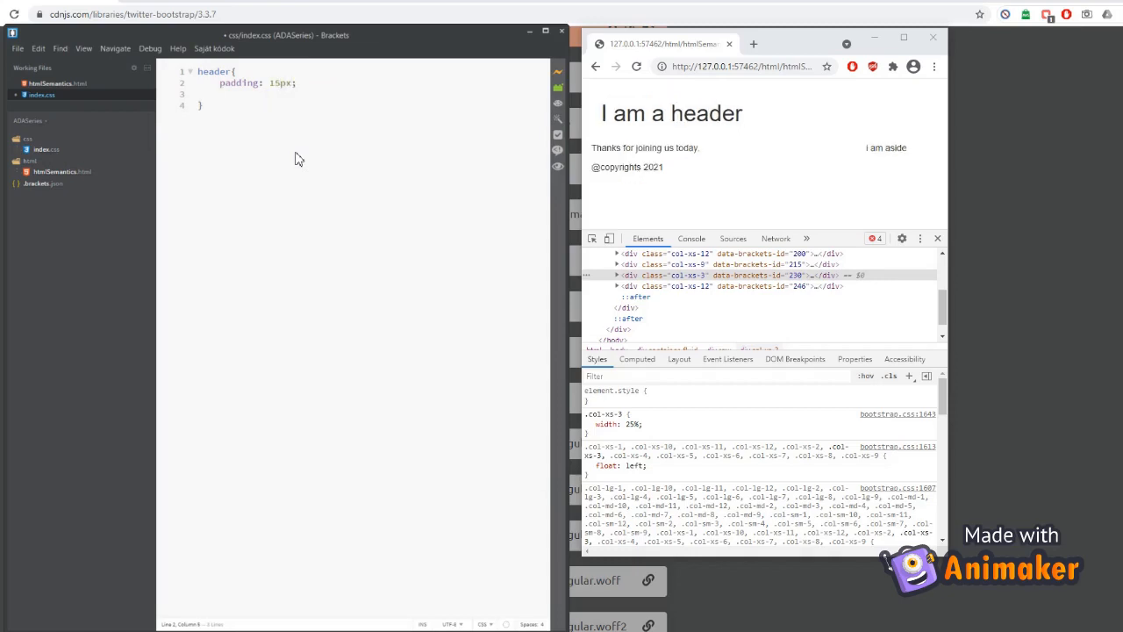
type("back-c")
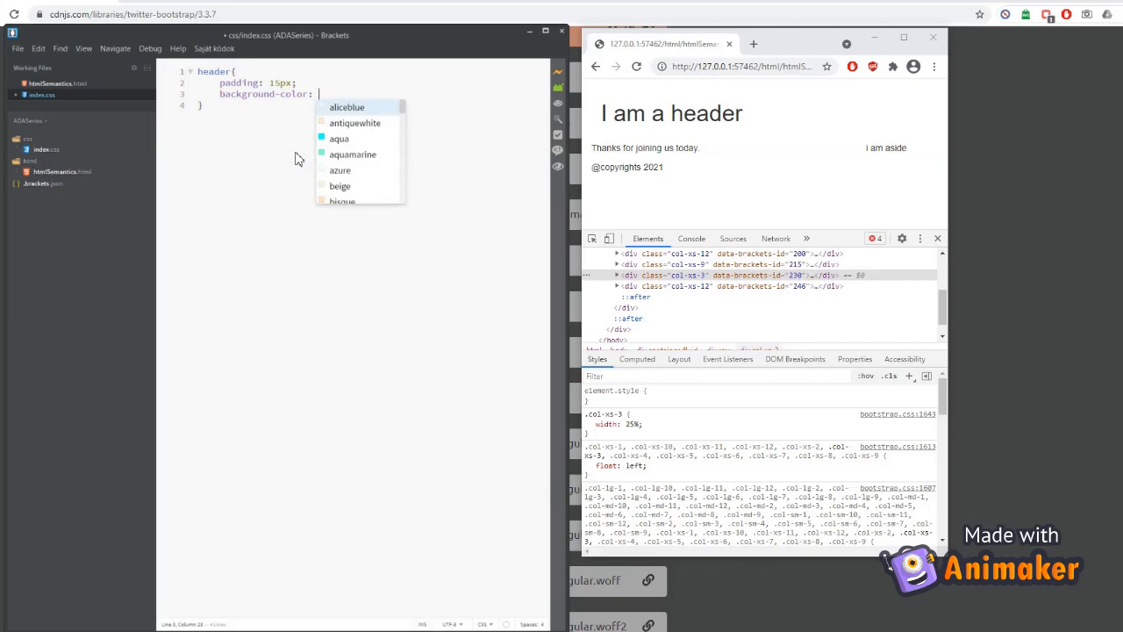
type("orange;")
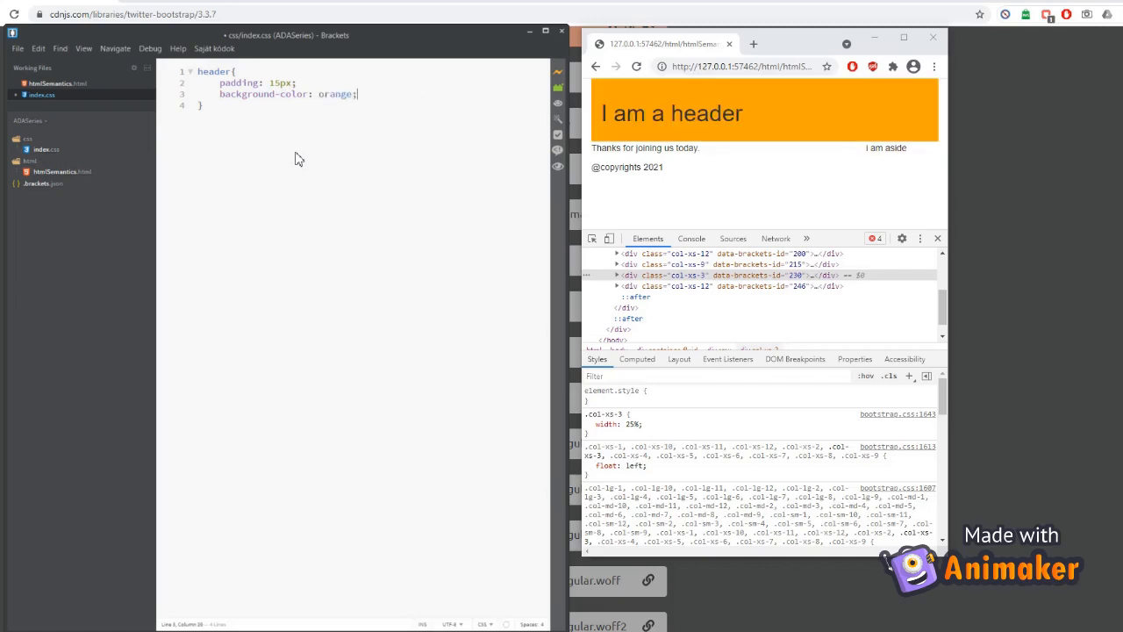